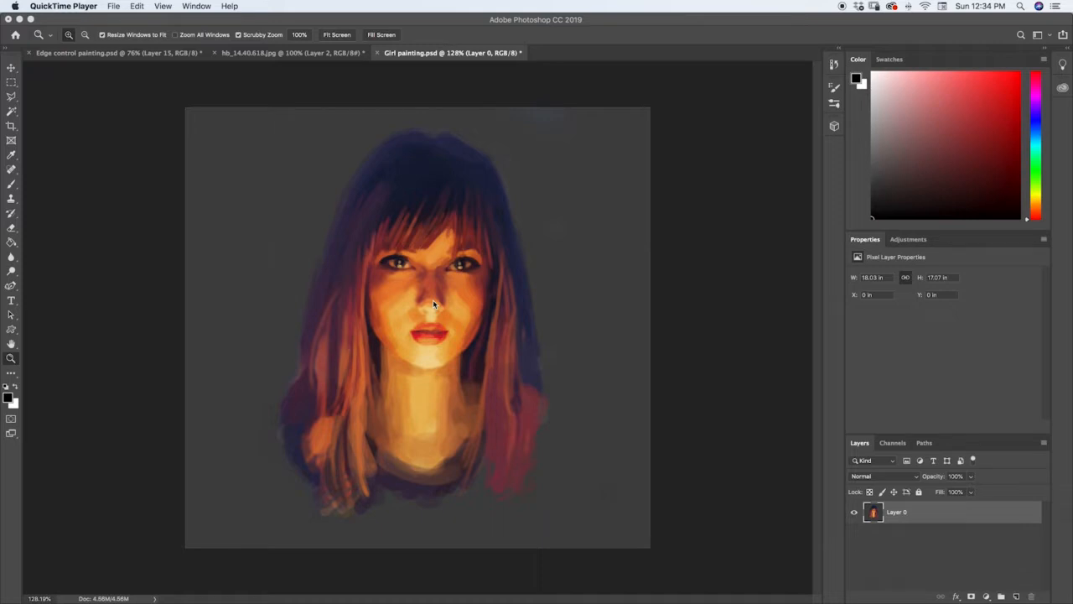
{"action": "mouse_move", "coordinate": [399, 238]}
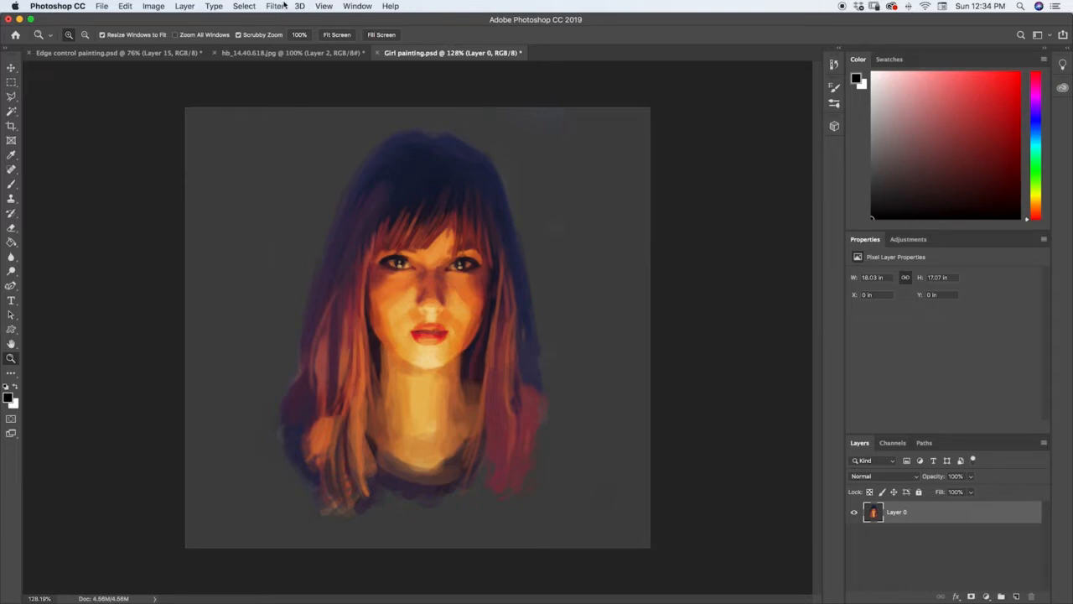
Step: Show the Filter menu's list of filters for the portrait document
{"action": "left_click", "coordinate": [273, 7]}
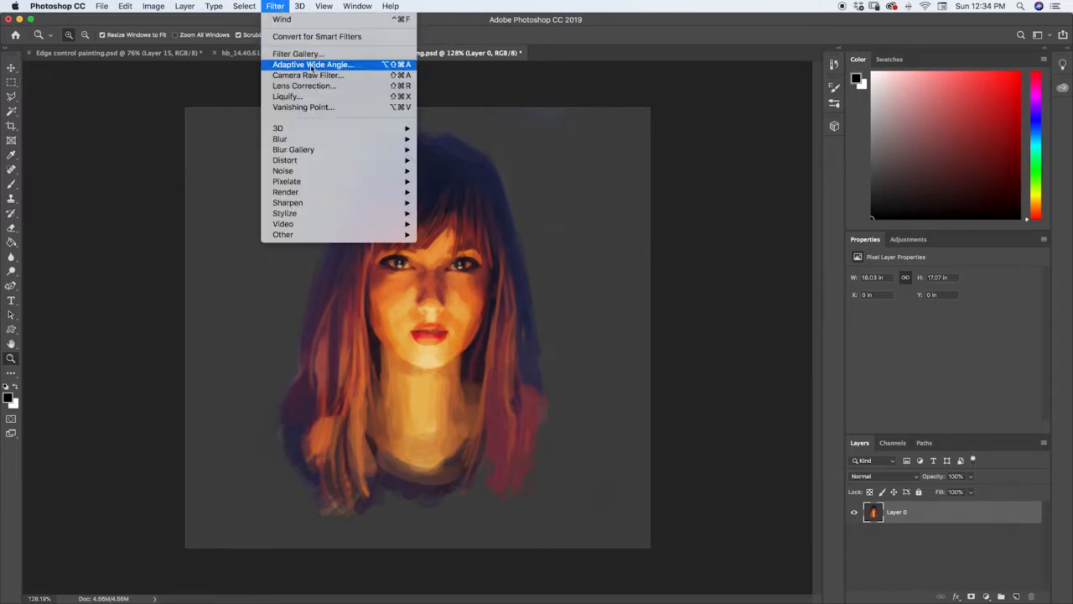
{"action": "mouse_move", "coordinate": [307, 95]}
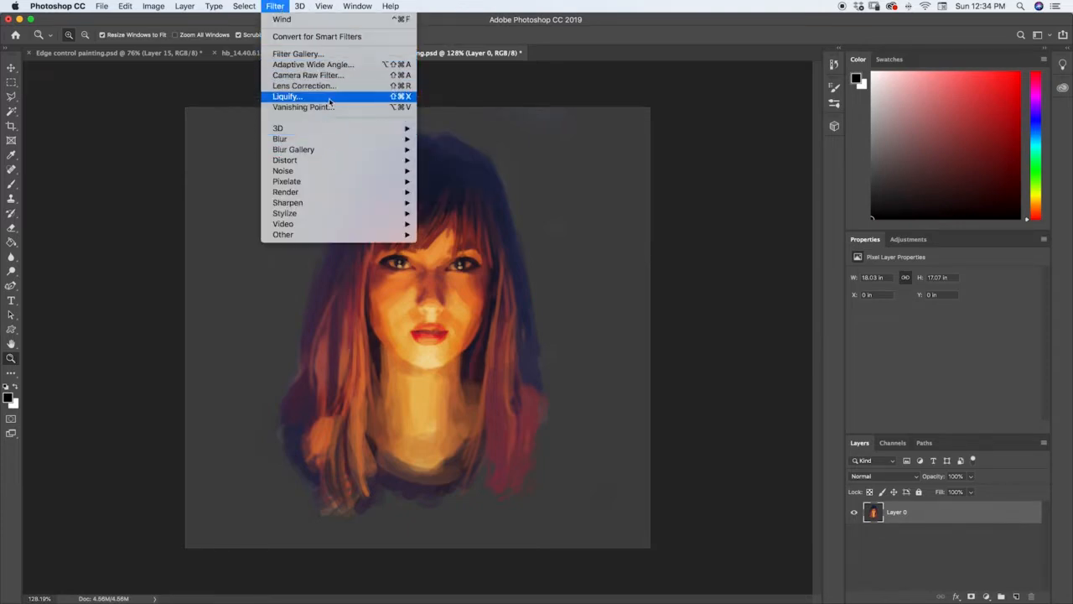
{"action": "left_click", "coordinate": [287, 95]}
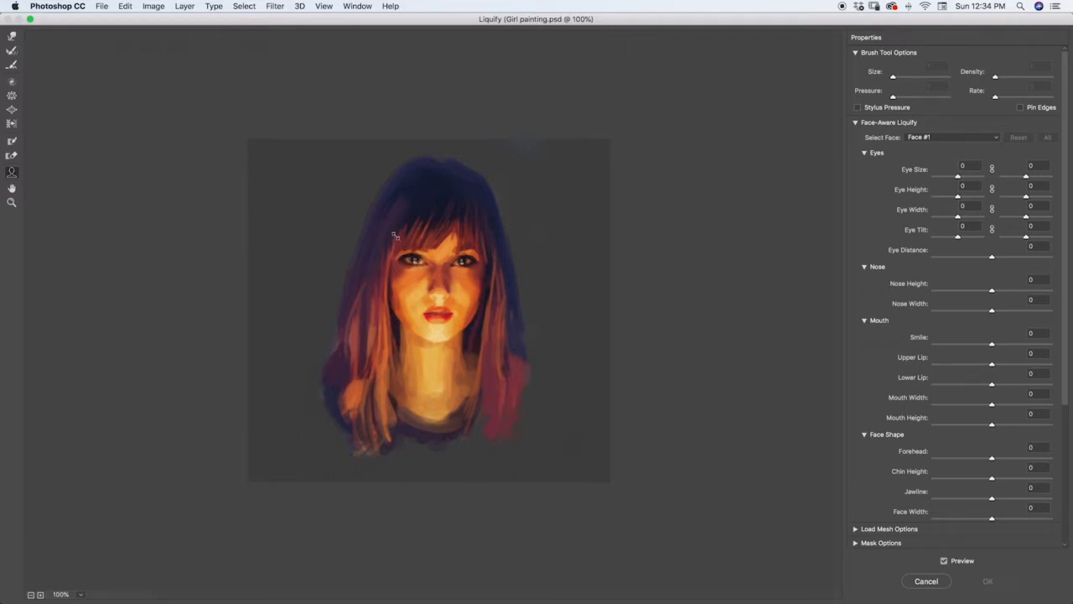
{"action": "left_click_drag", "start_coordinate": [958, 176], "coordinate": [993, 176]}
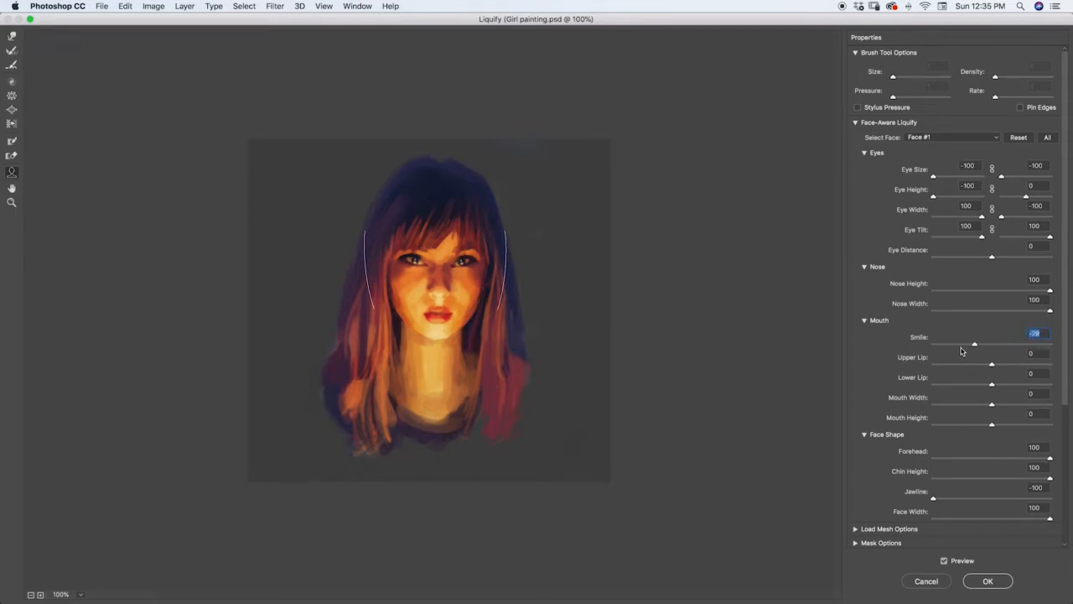
{"action": "left_click_drag", "start_coordinate": [976, 346], "coordinate": [1050, 345]}
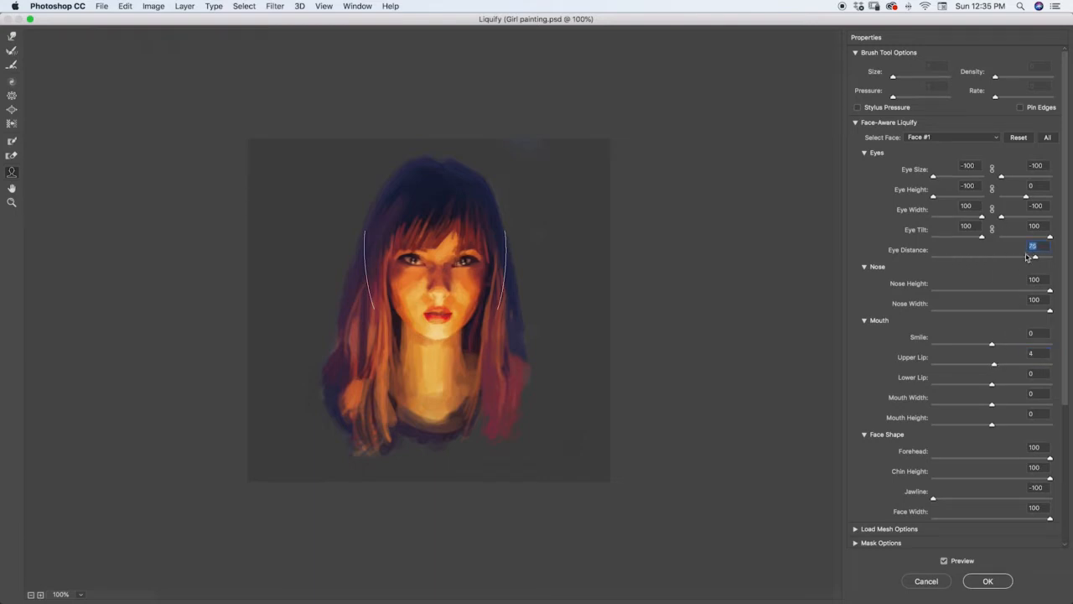
{"action": "left_click_drag", "start_coordinate": [993, 426], "coordinate": [965, 426]}
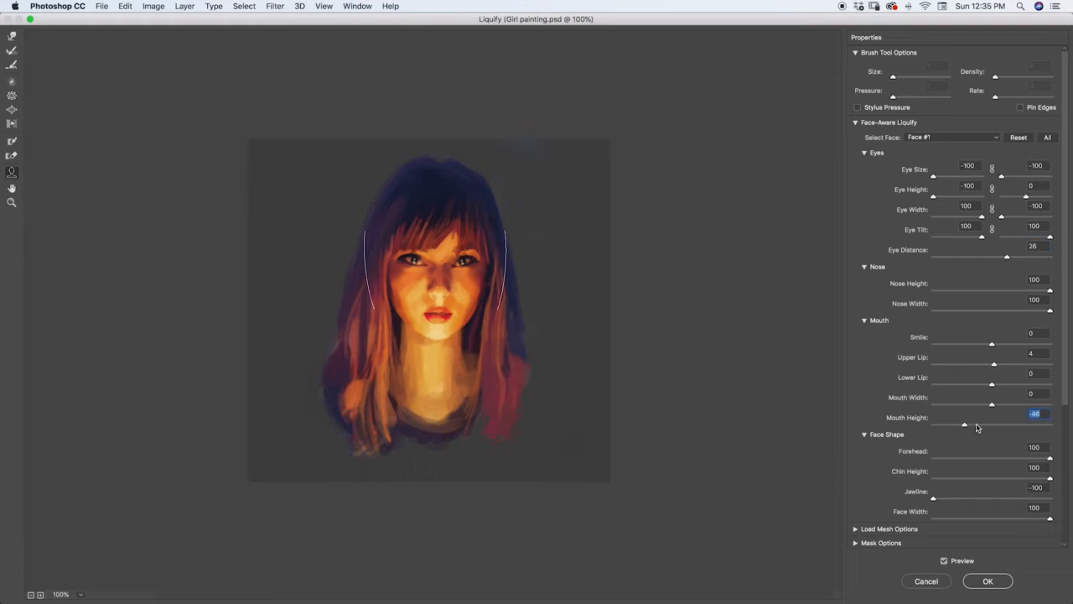
{"action": "left_click_drag", "start_coordinate": [965, 426], "coordinate": [983, 426]}
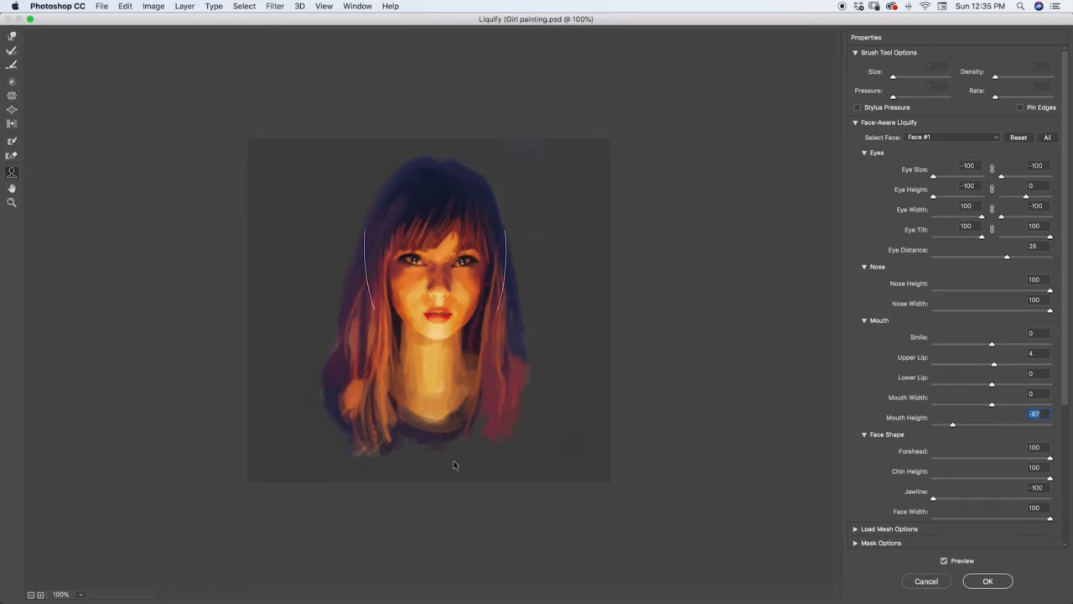
{"action": "left_click", "coordinate": [994, 580]}
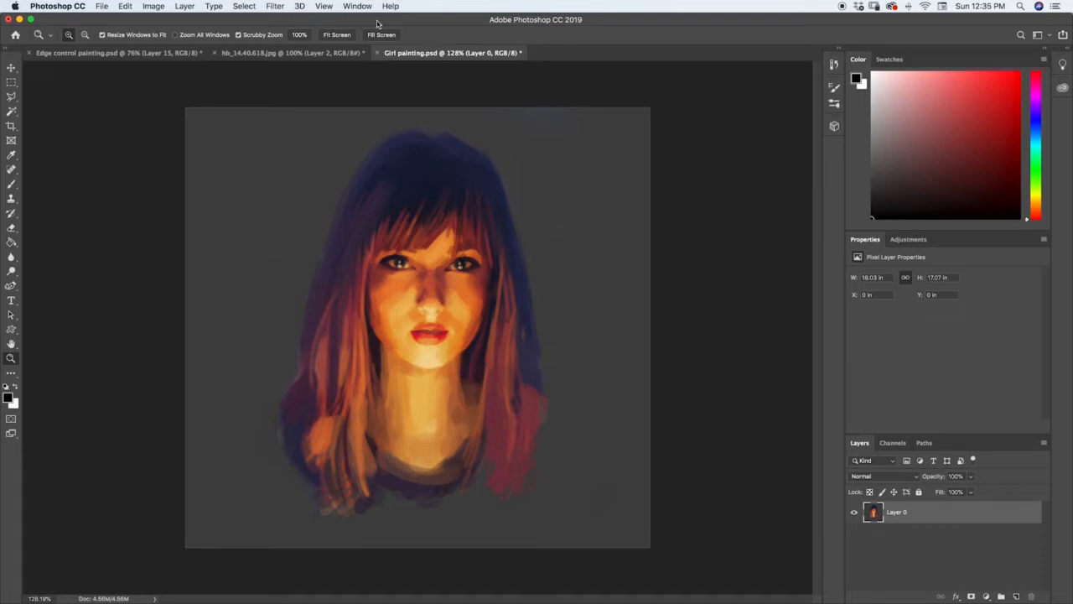
{"action": "left_click", "coordinate": [275, 7]}
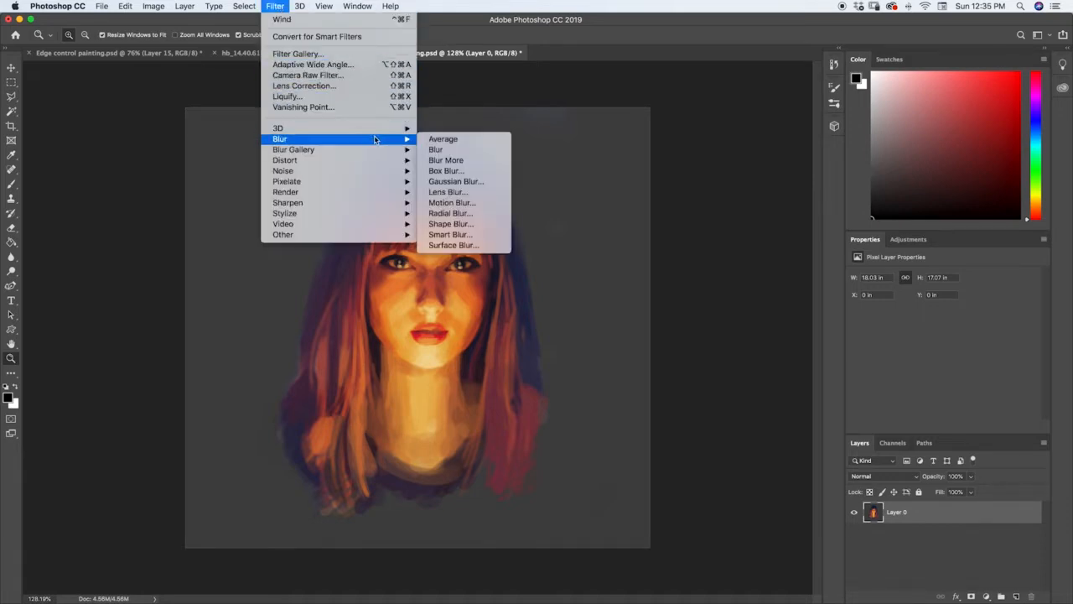
{"action": "mouse_move", "coordinate": [437, 149]}
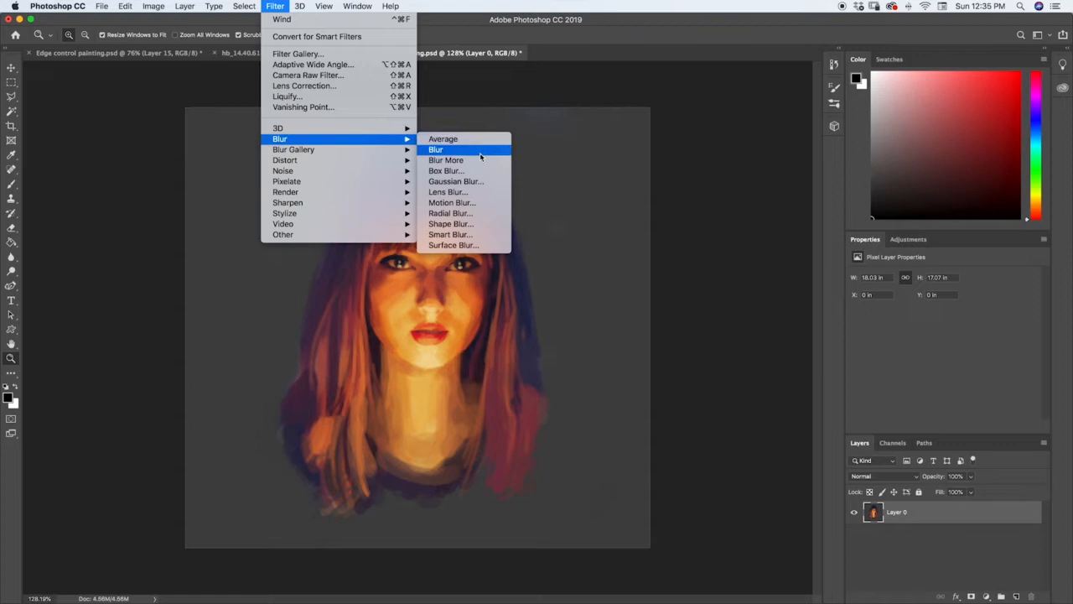
{"action": "left_click", "coordinate": [446, 171]}
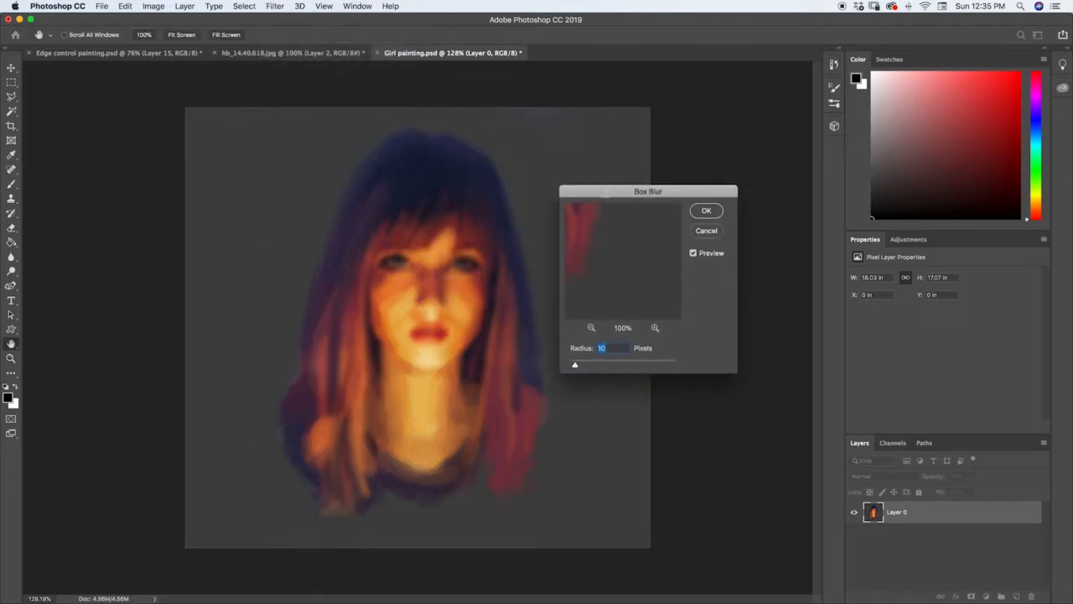
{"action": "left_click_drag", "start_coordinate": [575, 364], "coordinate": [580, 364]}
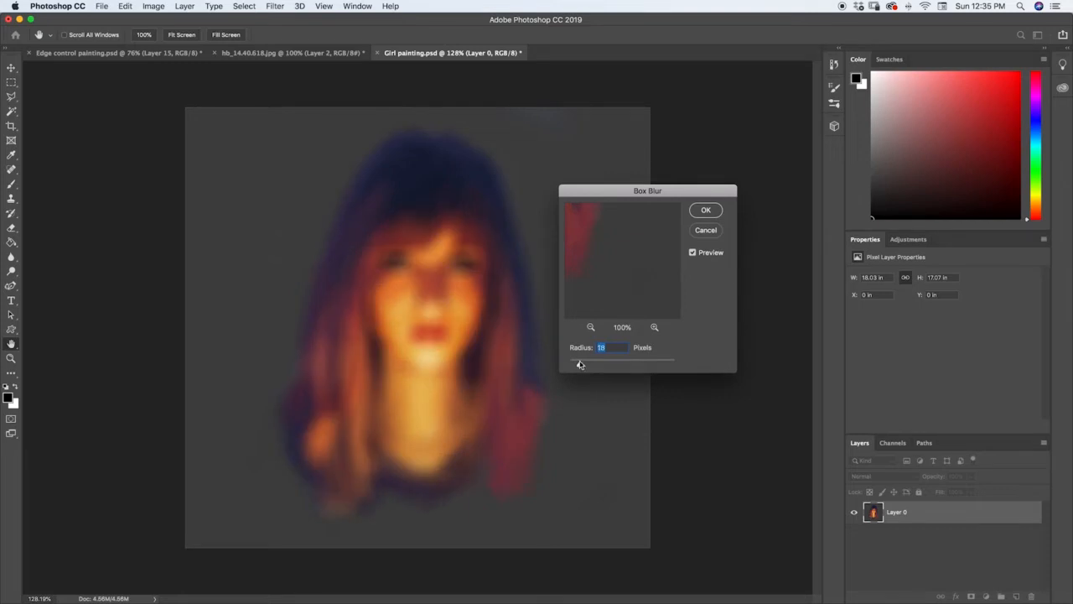
{"action": "left_click_drag", "start_coordinate": [580, 366], "coordinate": [593, 365]}
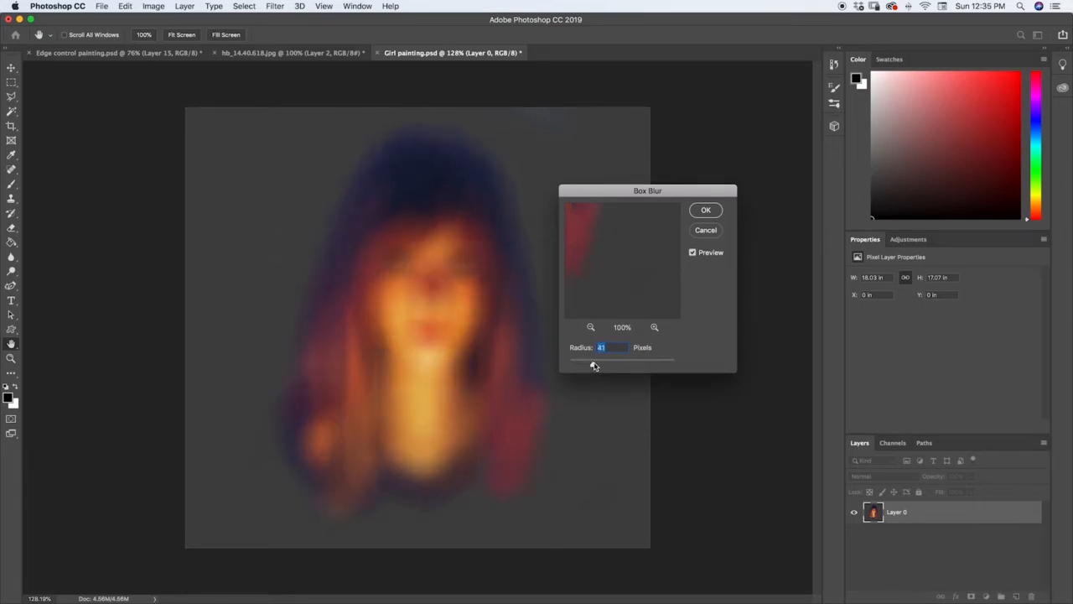
{"action": "left_click_drag", "start_coordinate": [594, 366], "coordinate": [607, 366]}
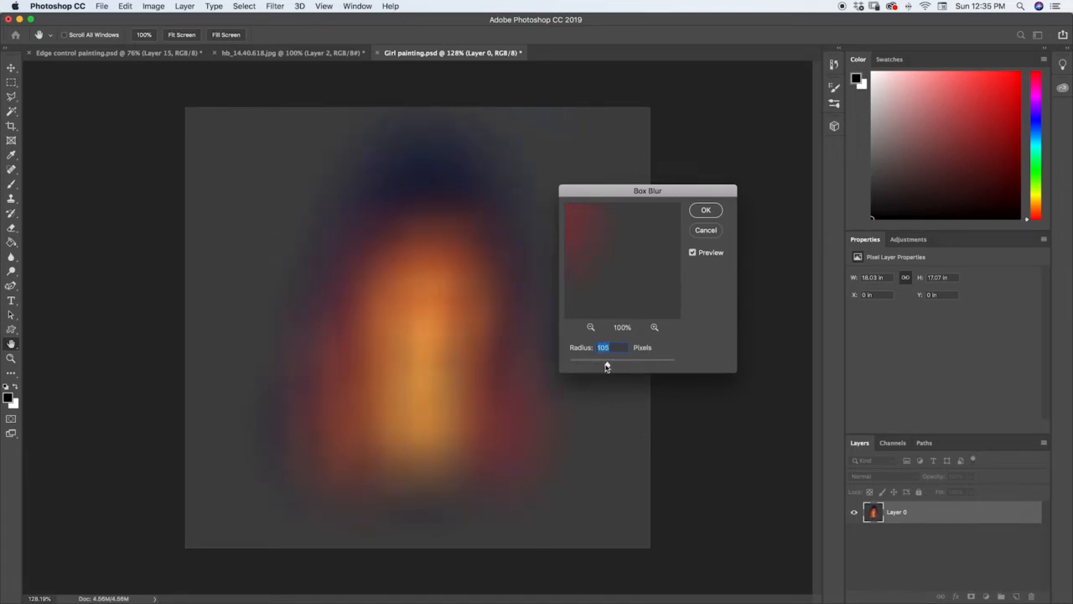
{"action": "left_click_drag", "start_coordinate": [607, 361], "coordinate": [594, 360]}
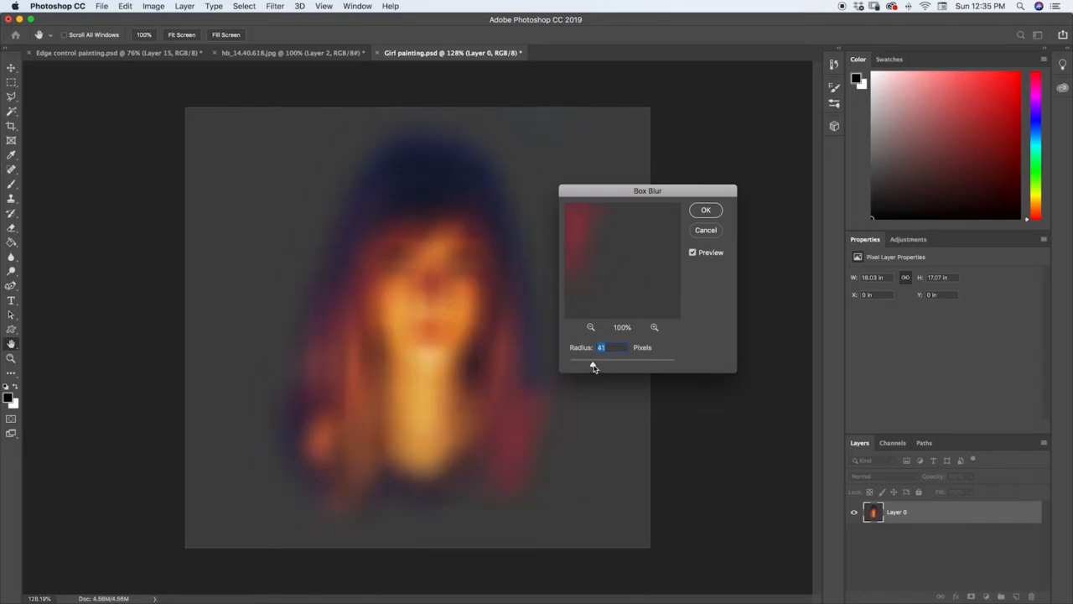
{"action": "left_click_drag", "start_coordinate": [594, 366], "coordinate": [587, 365]}
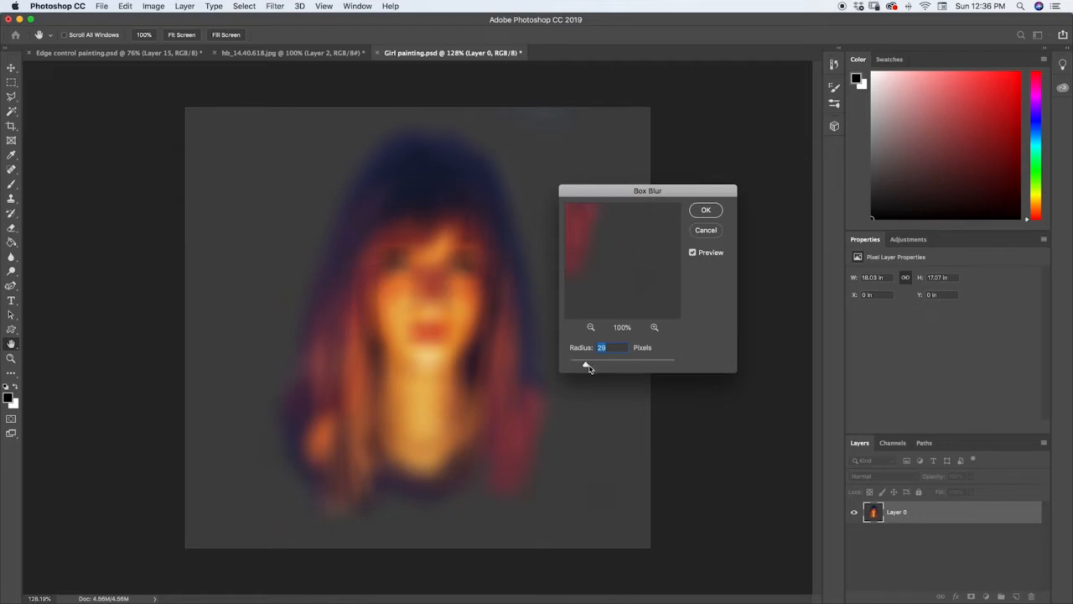
{"action": "left_click_drag", "start_coordinate": [587, 367], "coordinate": [577, 367]}
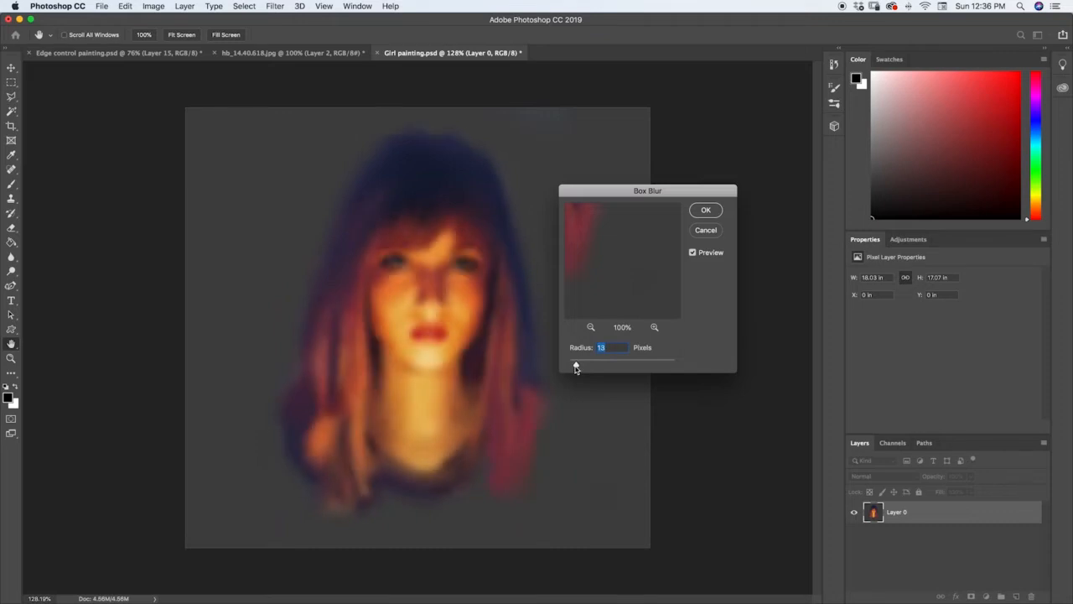
{"action": "left_click_drag", "start_coordinate": [577, 365], "coordinate": [595, 365]}
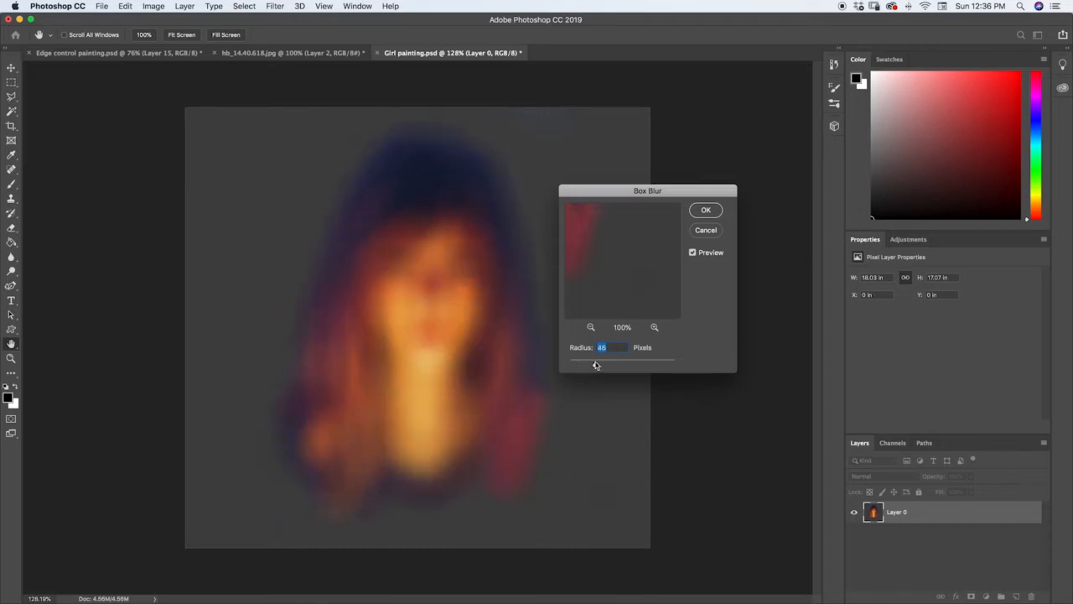
{"action": "left_click_drag", "start_coordinate": [597, 358], "coordinate": [607, 359]}
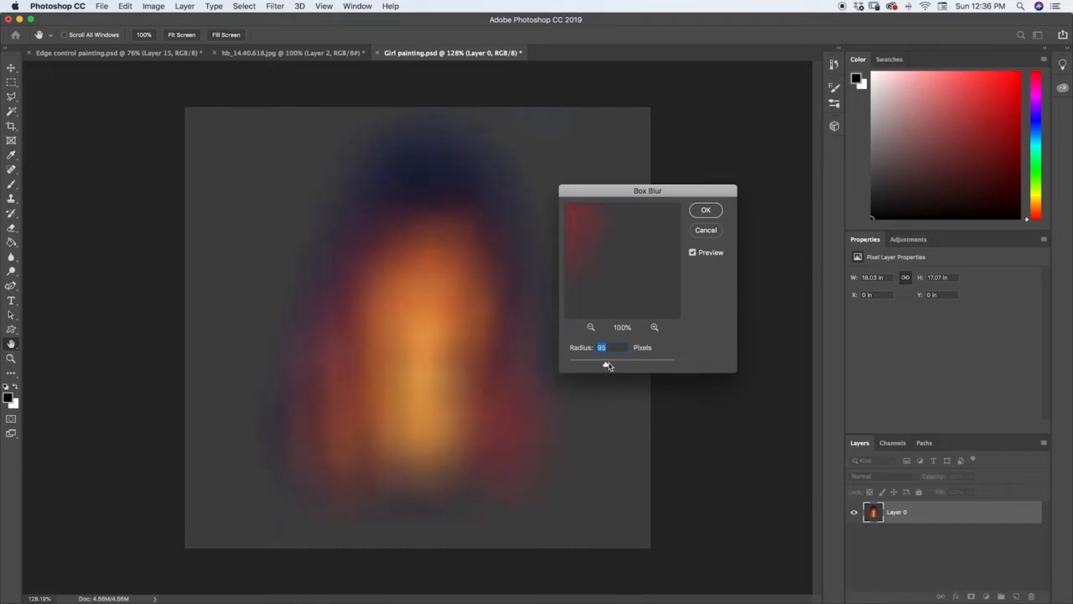
{"action": "left_click_drag", "start_coordinate": [607, 366], "coordinate": [658, 366]}
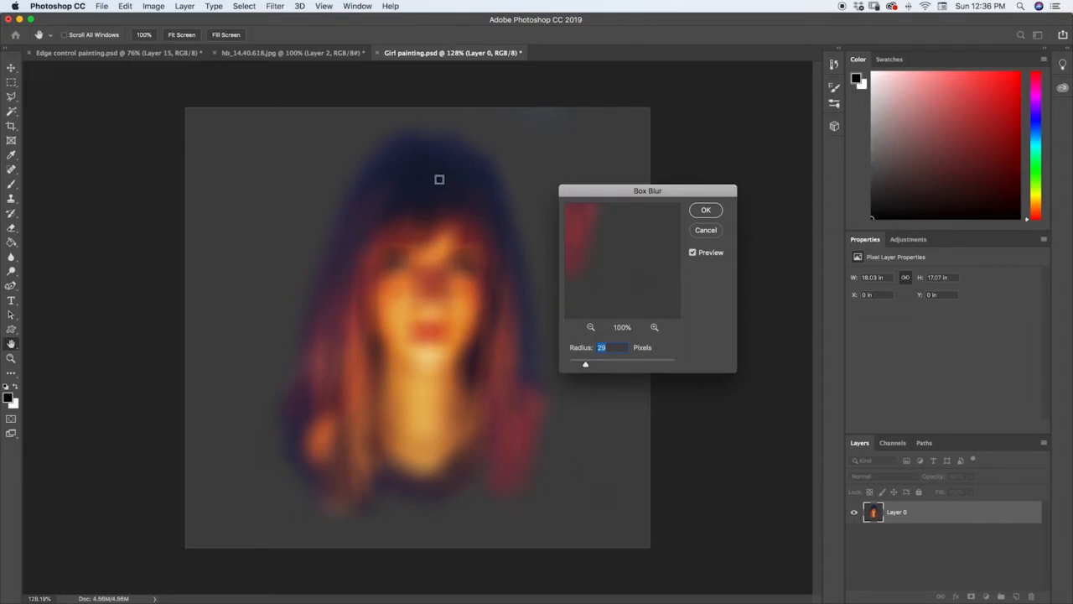
{"action": "left_click", "coordinate": [704, 230]}
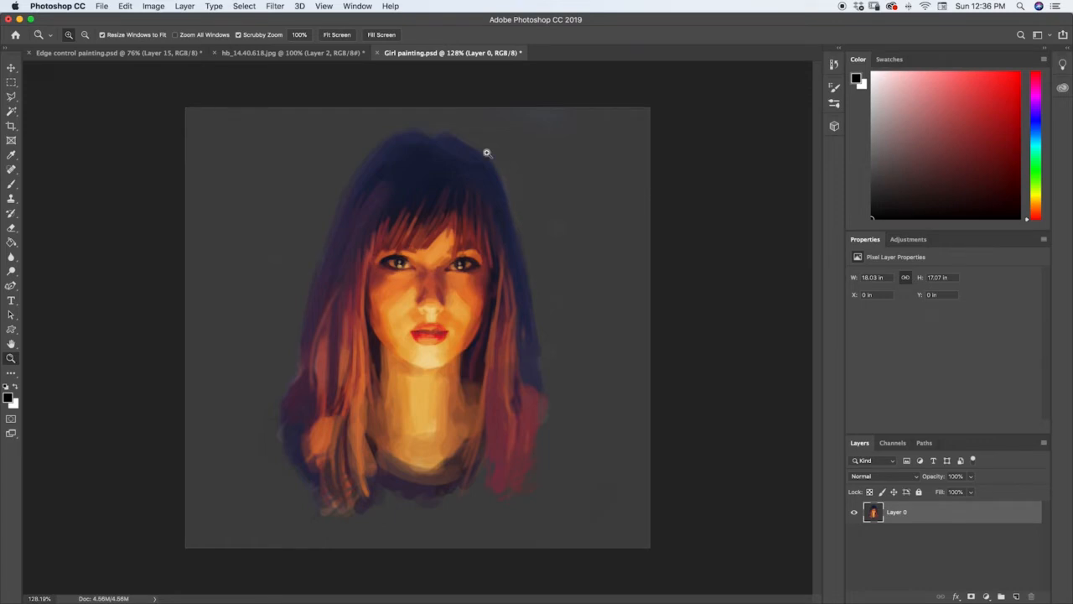
Step: Preview Gaussian Blur on the portrait at several radii, from small to heavy, without applying it
{"action": "left_click", "coordinate": [273, 6]}
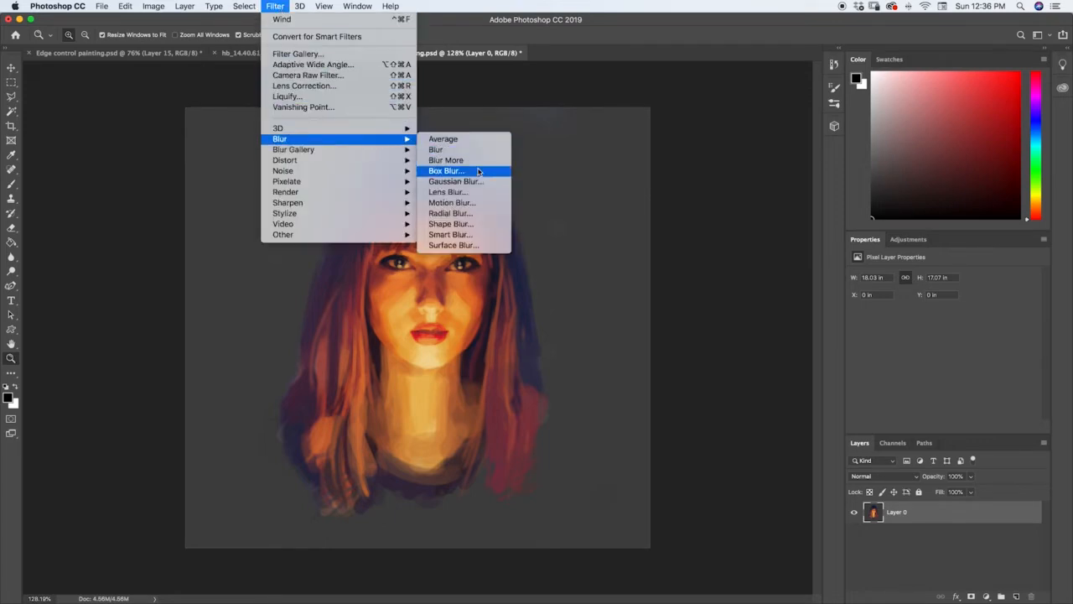
{"action": "left_click", "coordinate": [457, 181]}
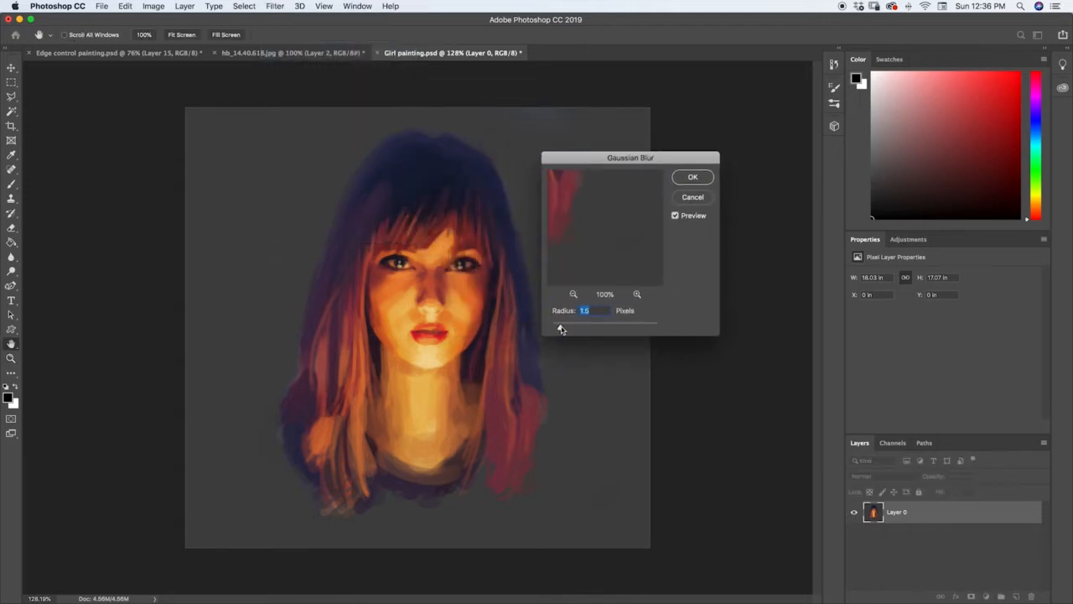
{"action": "left_click_drag", "start_coordinate": [562, 324], "coordinate": [591, 324]}
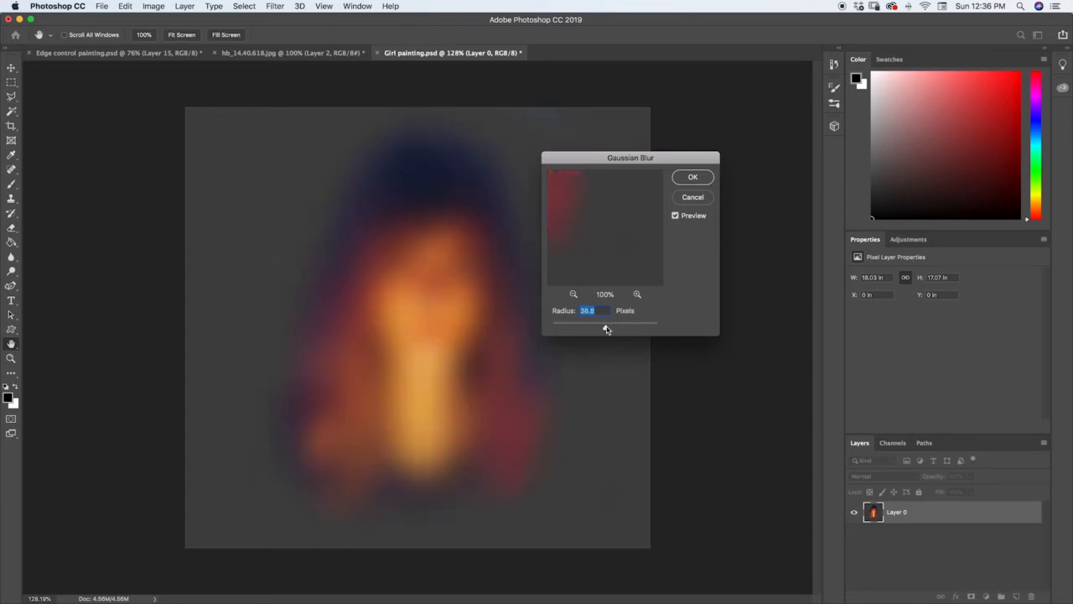
{"action": "left_click_drag", "start_coordinate": [607, 322], "coordinate": [560, 322]}
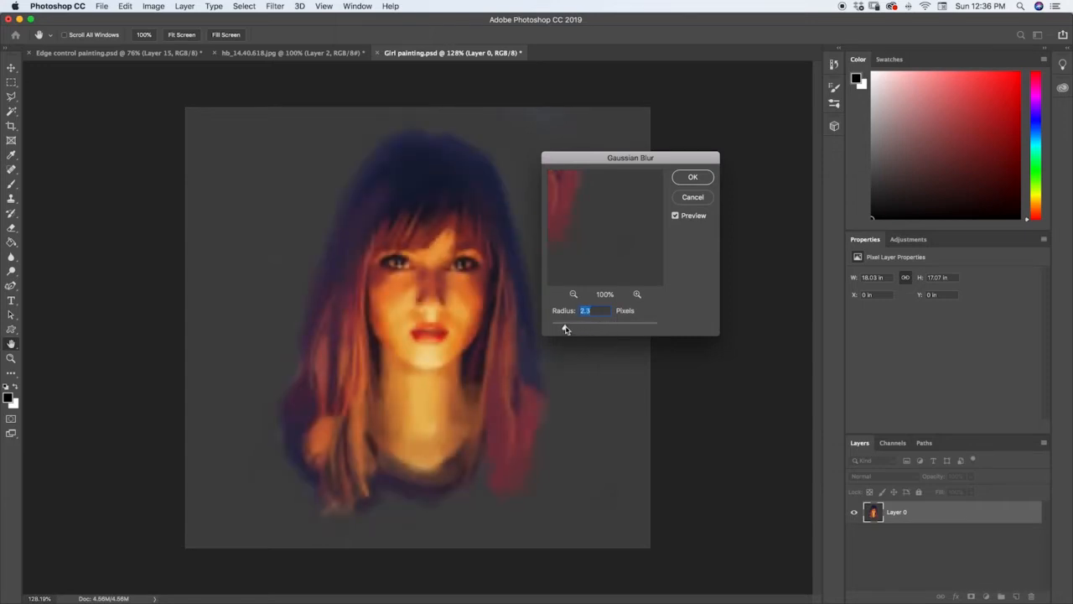
{"action": "left_click_drag", "start_coordinate": [564, 322], "coordinate": [588, 322]}
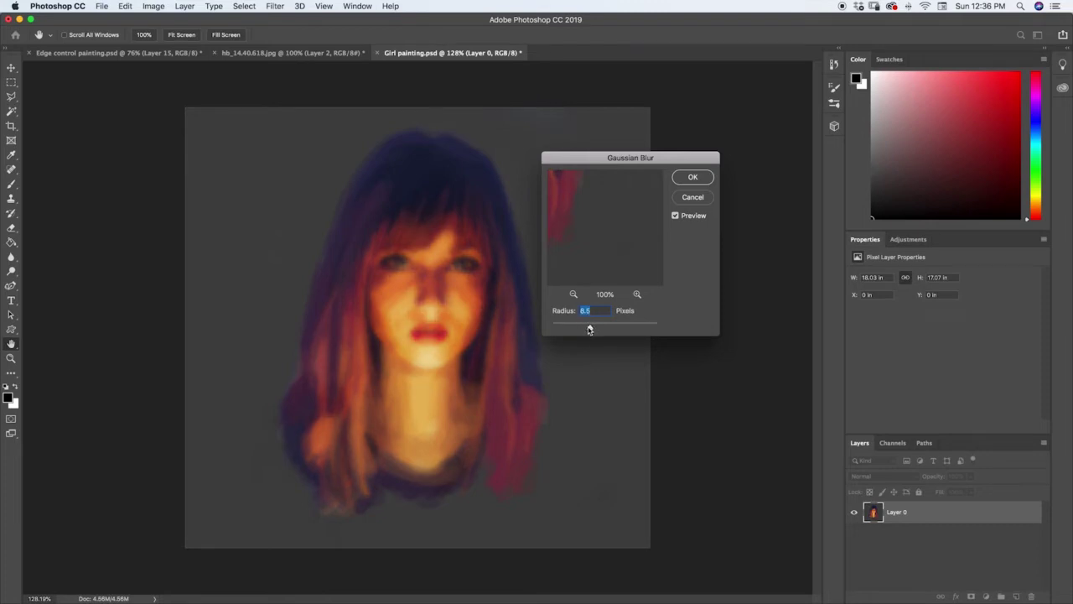
{"action": "left_click_drag", "start_coordinate": [591, 327], "coordinate": [602, 327]}
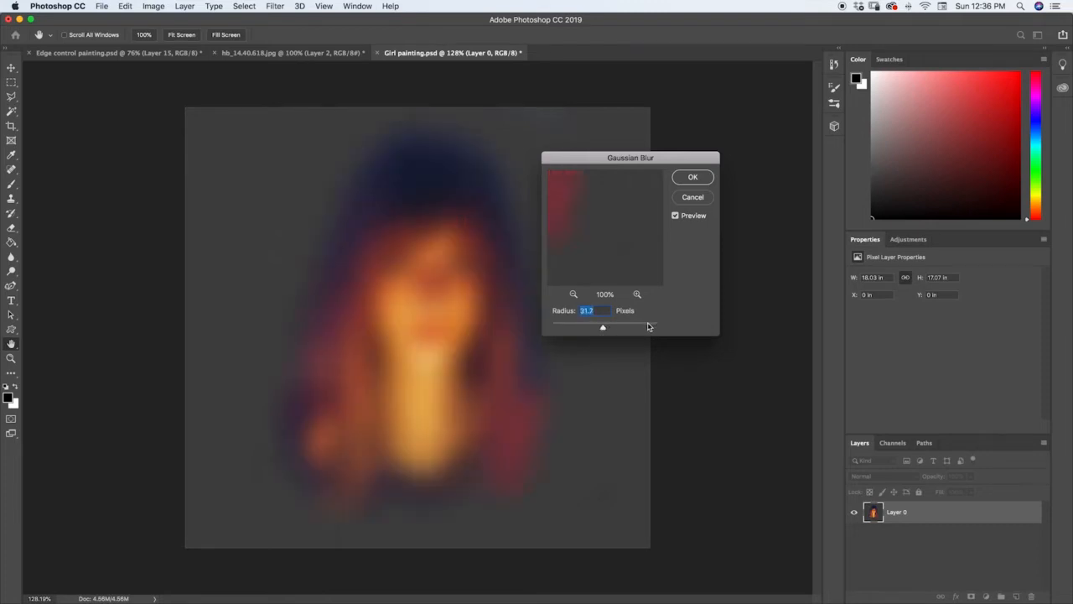
{"action": "left_click_drag", "start_coordinate": [602, 327], "coordinate": [609, 327]}
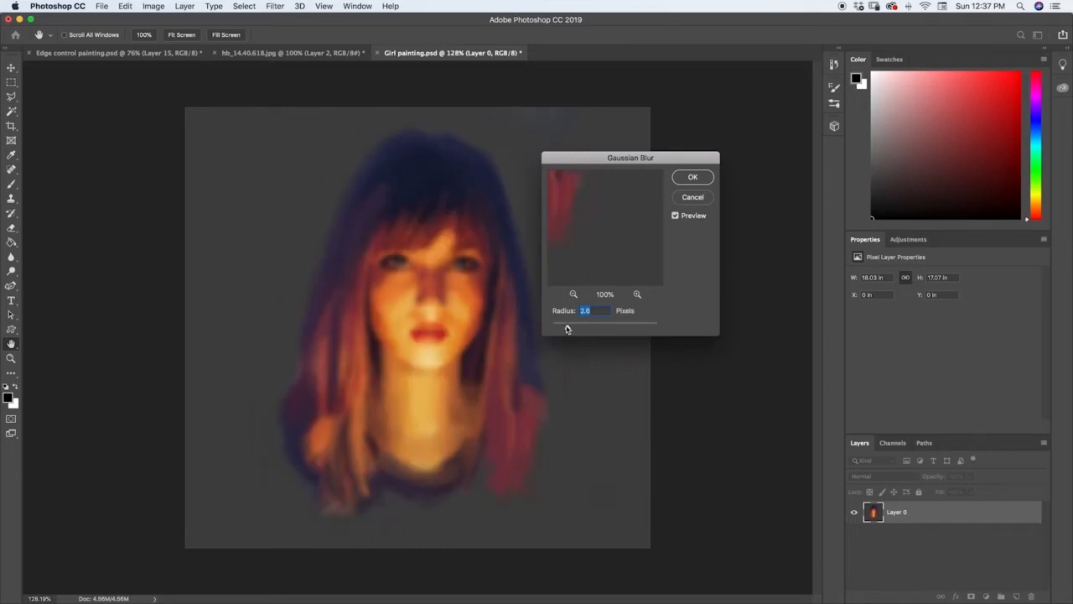
{"action": "left_click_drag", "start_coordinate": [567, 325], "coordinate": [556, 326]}
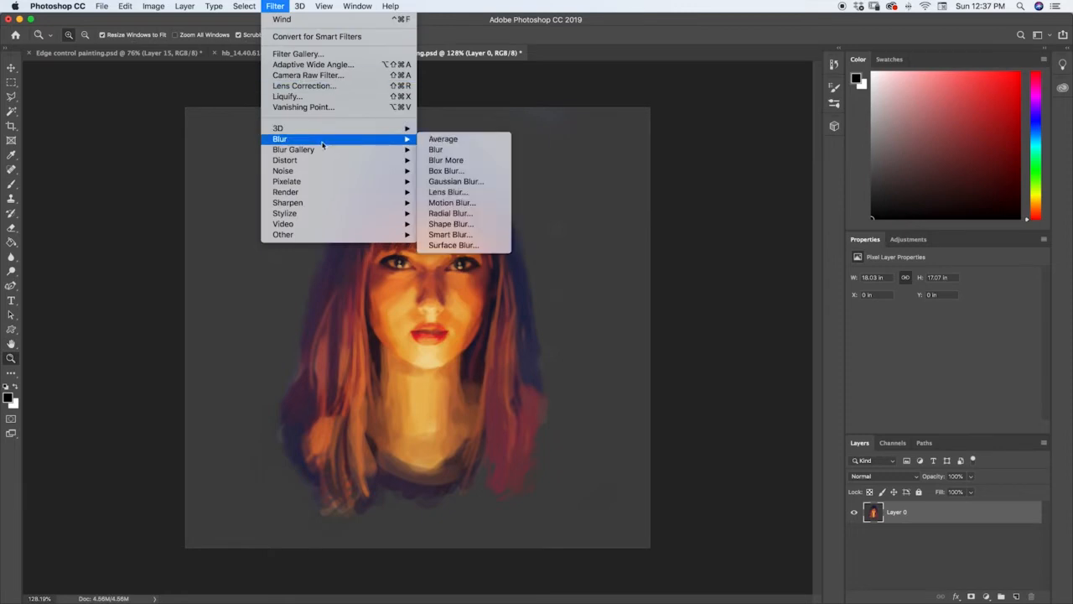
{"action": "mouse_move", "coordinate": [448, 191]}
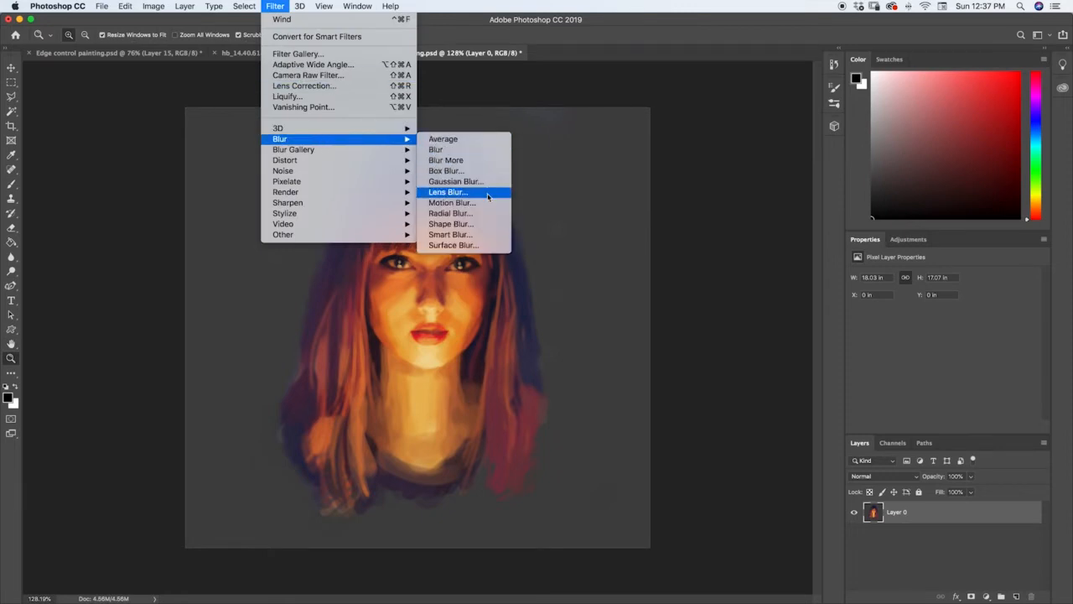
{"action": "mouse_move", "coordinate": [476, 203]}
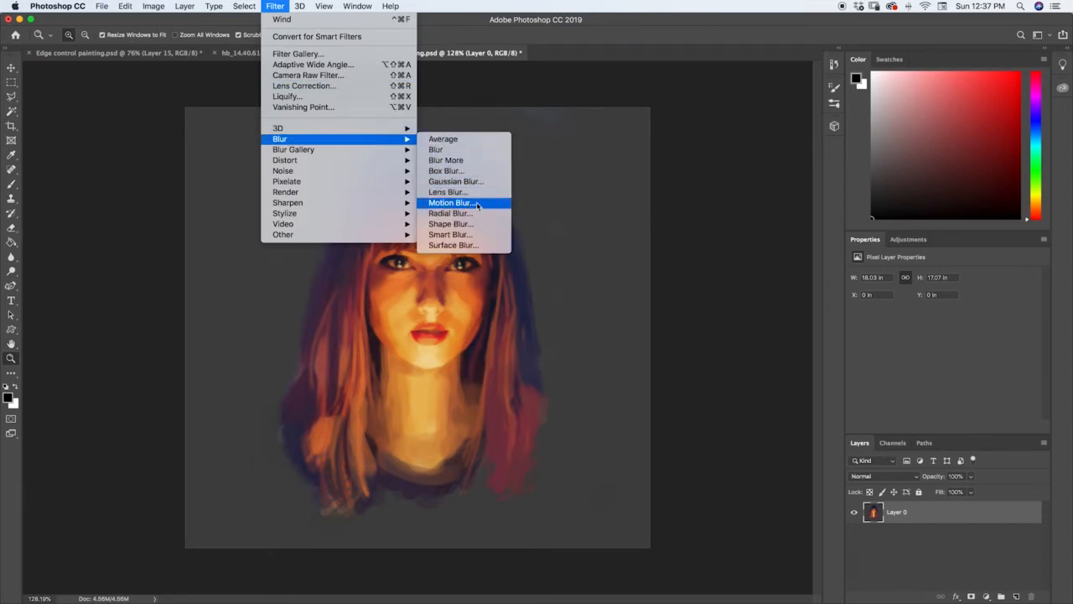
Step: Preview Motion Blur on the portrait at several angles, ending with vertical streaks
{"action": "left_click", "coordinate": [451, 201]}
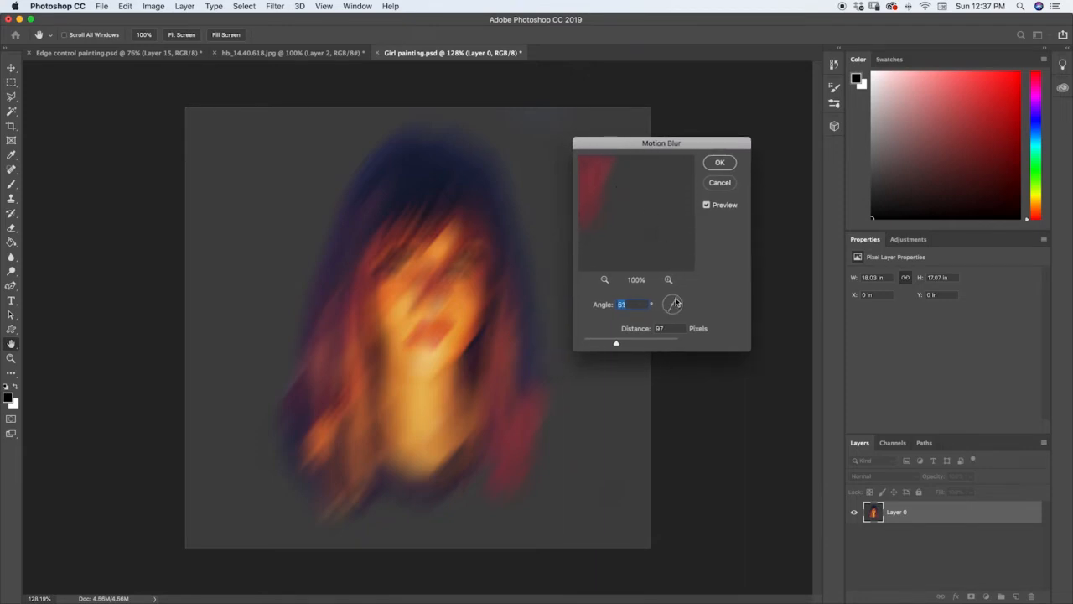
{"action": "left_click_drag", "start_coordinate": [674, 303], "coordinate": [673, 309]}
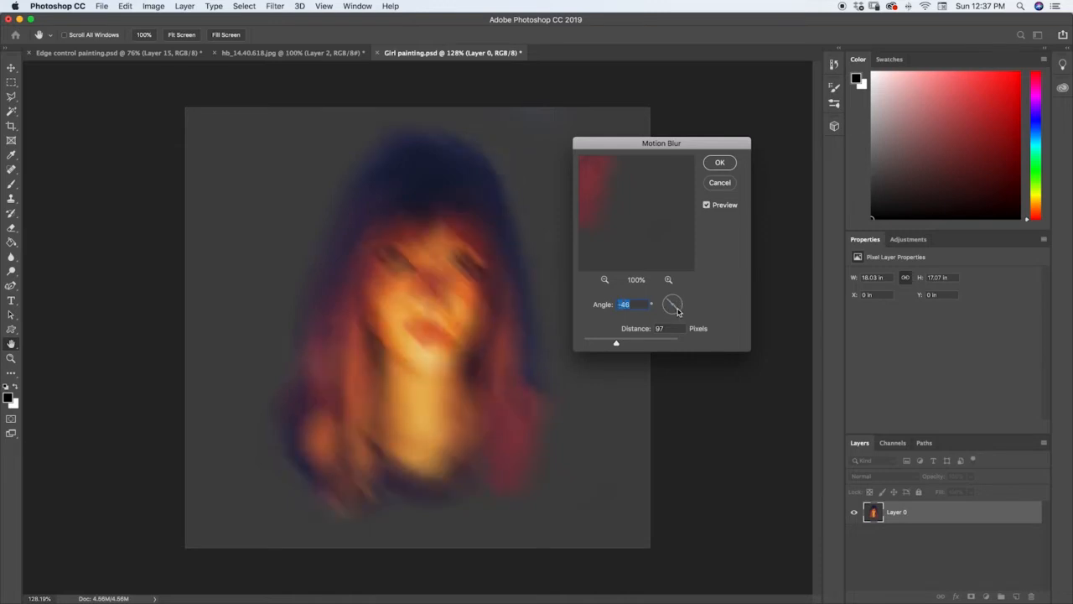
{"action": "left_click_drag", "start_coordinate": [678, 309], "coordinate": [671, 303]}
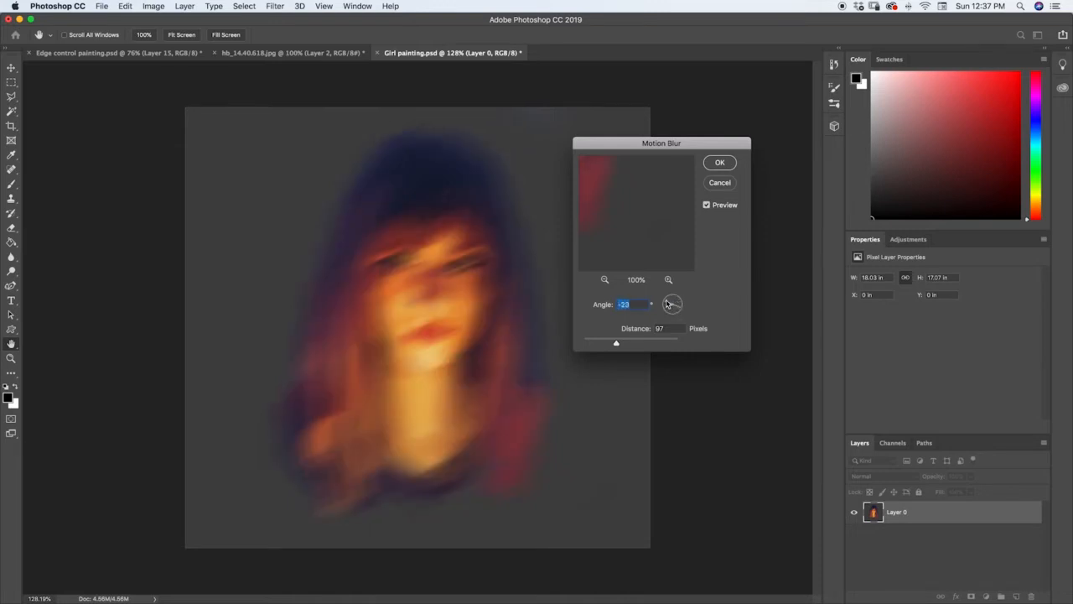
{"action": "left_click_drag", "start_coordinate": [674, 298], "coordinate": [671, 309]}
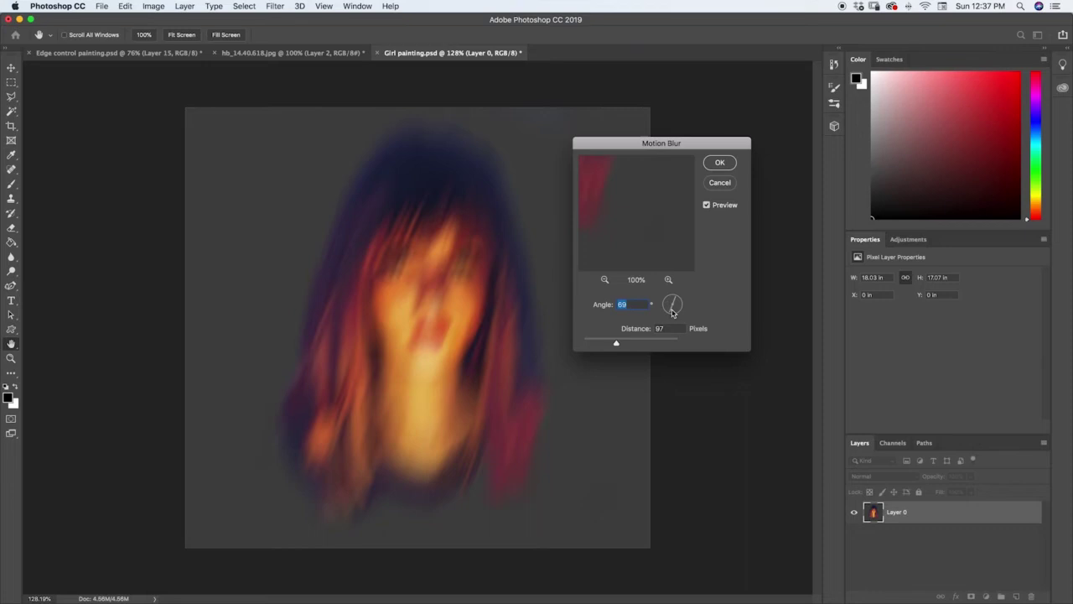
{"action": "left_click_drag", "start_coordinate": [670, 303], "coordinate": [674, 299]}
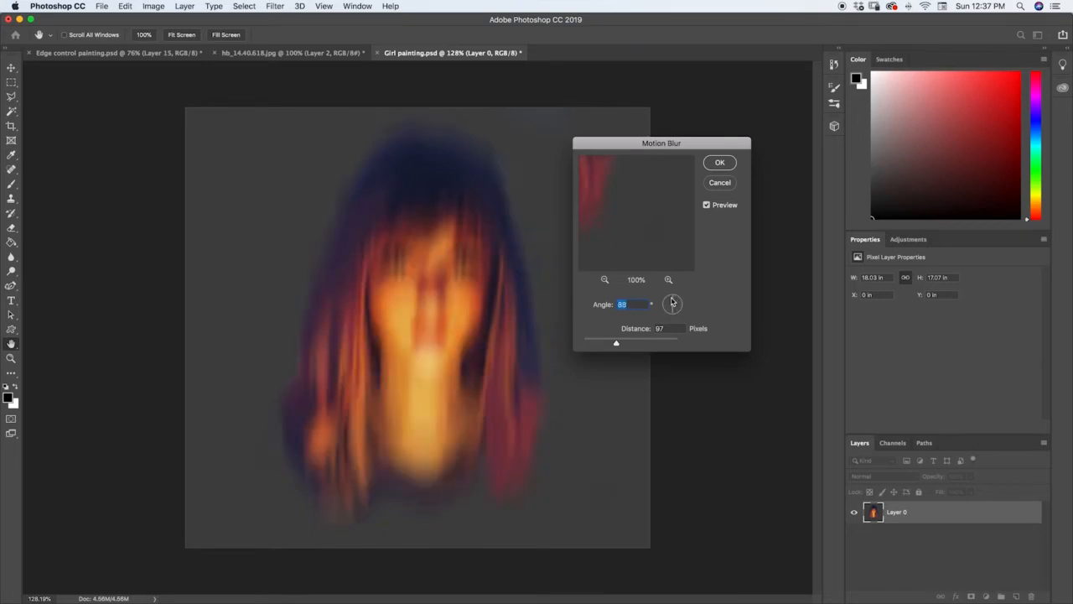
{"action": "left_click_drag", "start_coordinate": [617, 342], "coordinate": [600, 342]}
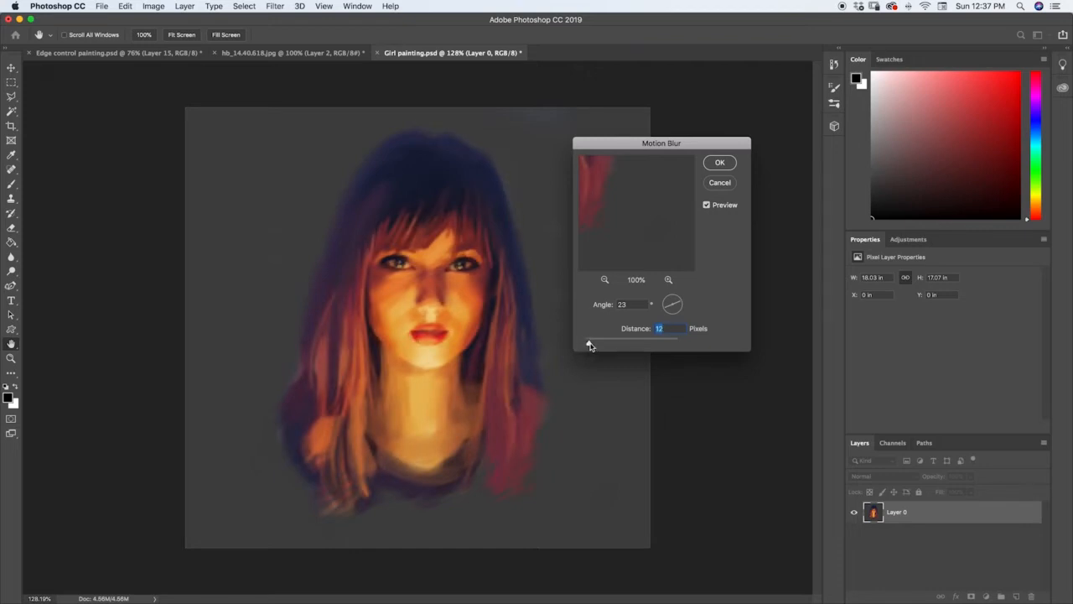
Step: Try motion blur distances from strong streaking down to almost none, then cancel the filter
{"action": "left_click_drag", "start_coordinate": [591, 342], "coordinate": [658, 342]}
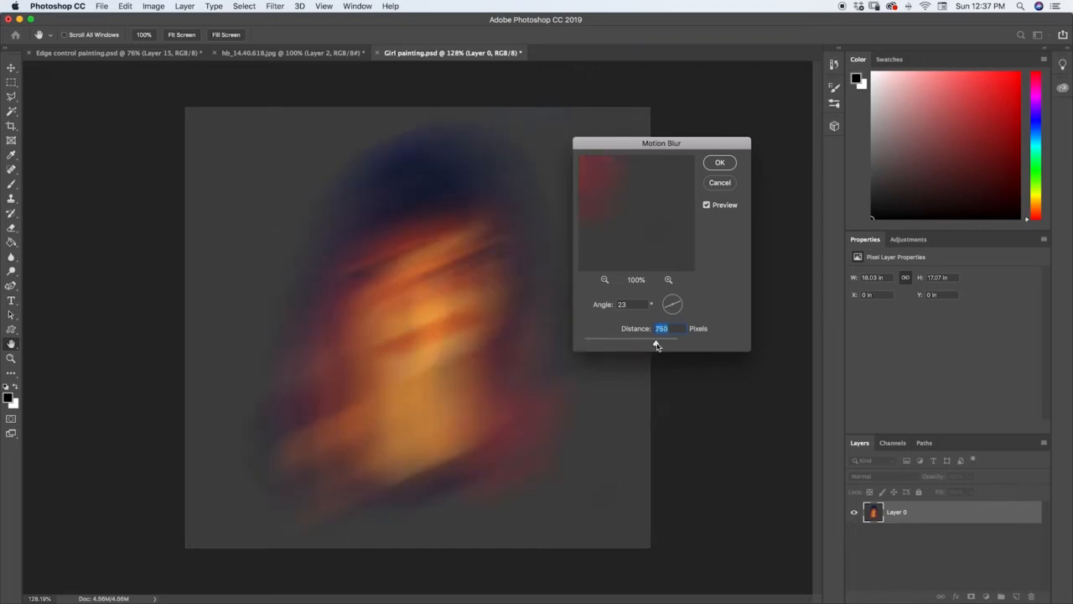
{"action": "left_click_drag", "start_coordinate": [658, 342], "coordinate": [617, 342]}
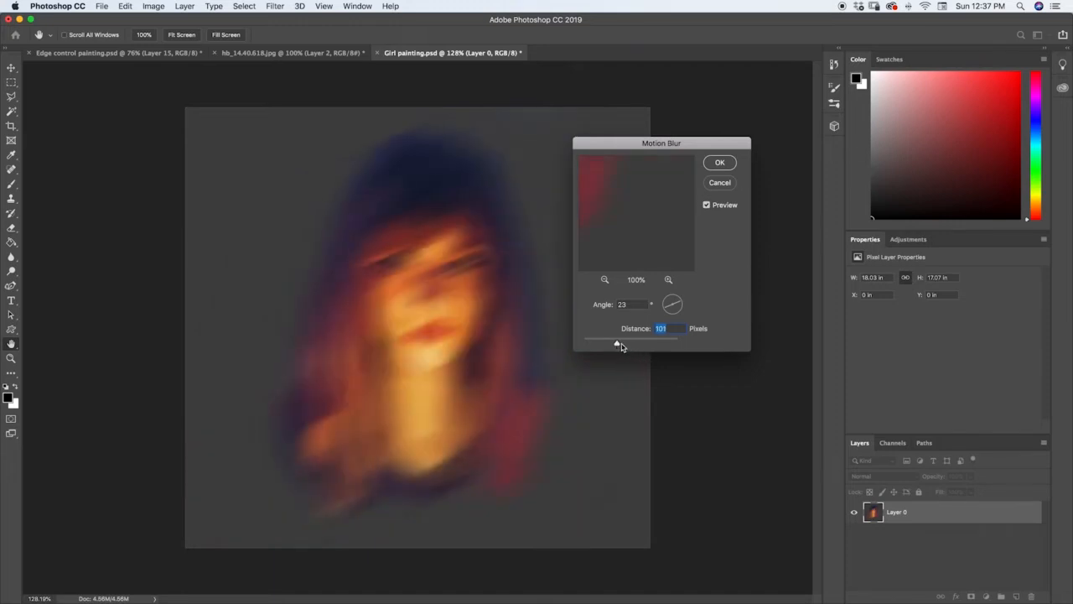
{"action": "left_click_drag", "start_coordinate": [617, 343], "coordinate": [614, 342]}
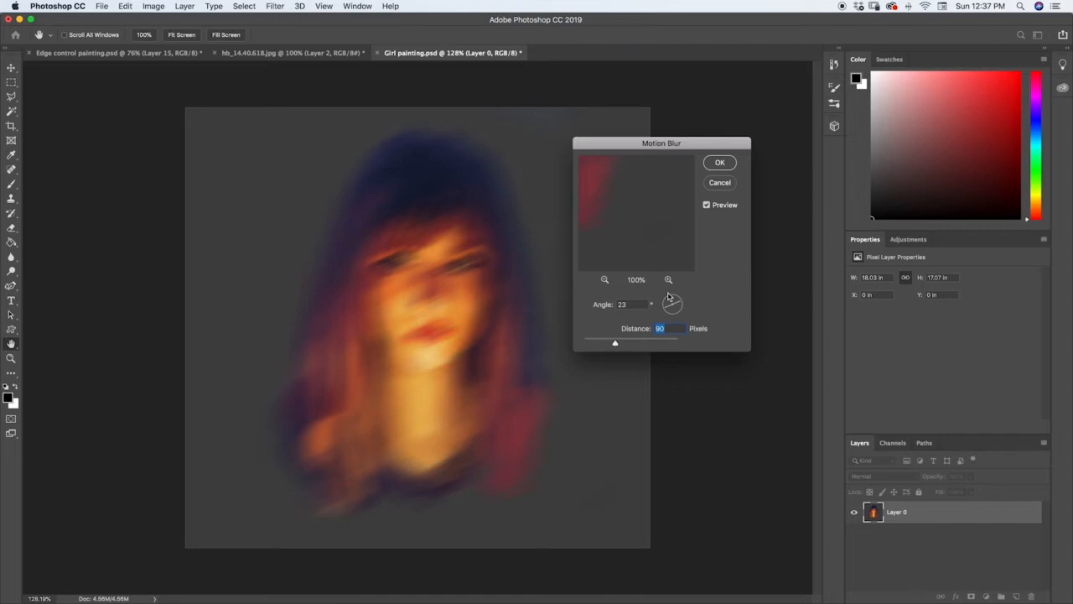
{"action": "left_click_drag", "start_coordinate": [613, 342], "coordinate": [588, 342]}
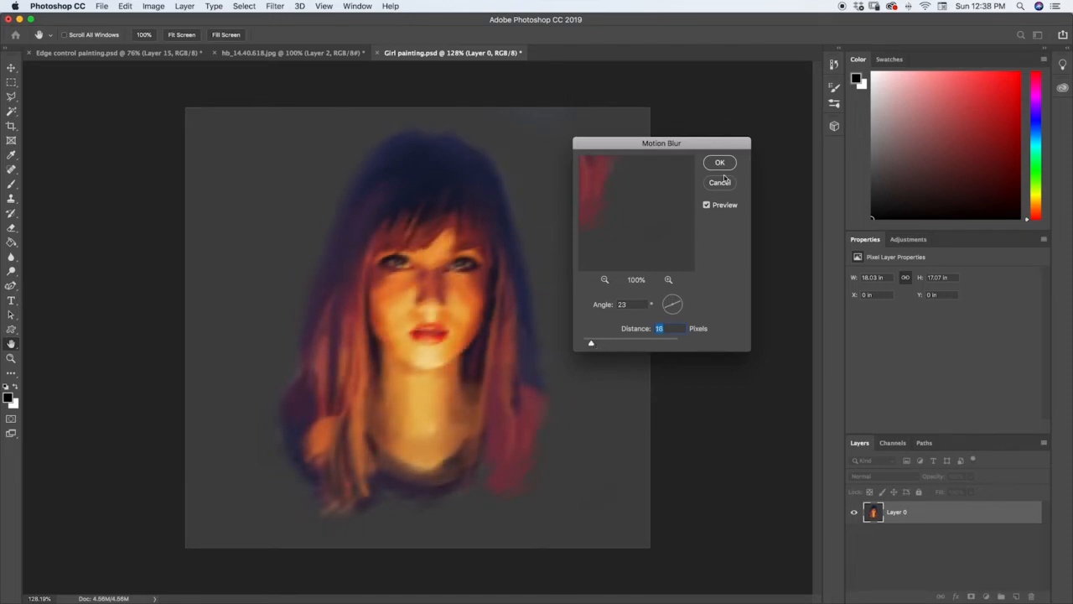
{"action": "left_click", "coordinate": [720, 161]}
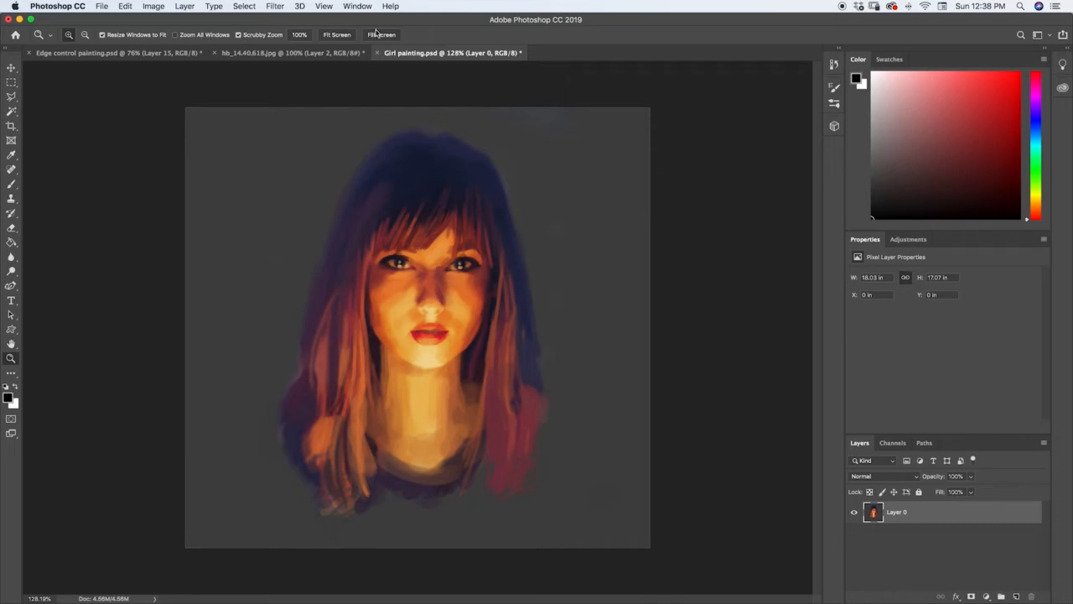
Step: Start a Radial Blur in Spin mode and raise then lower its Amount to a low value
{"action": "left_click", "coordinate": [275, 7]}
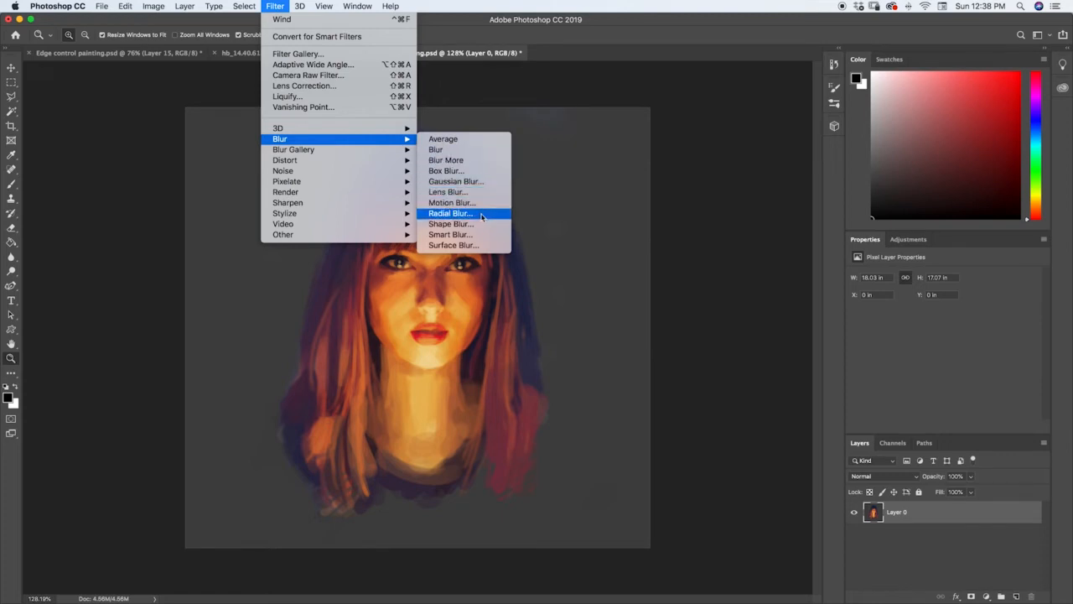
{"action": "left_click", "coordinate": [449, 213]}
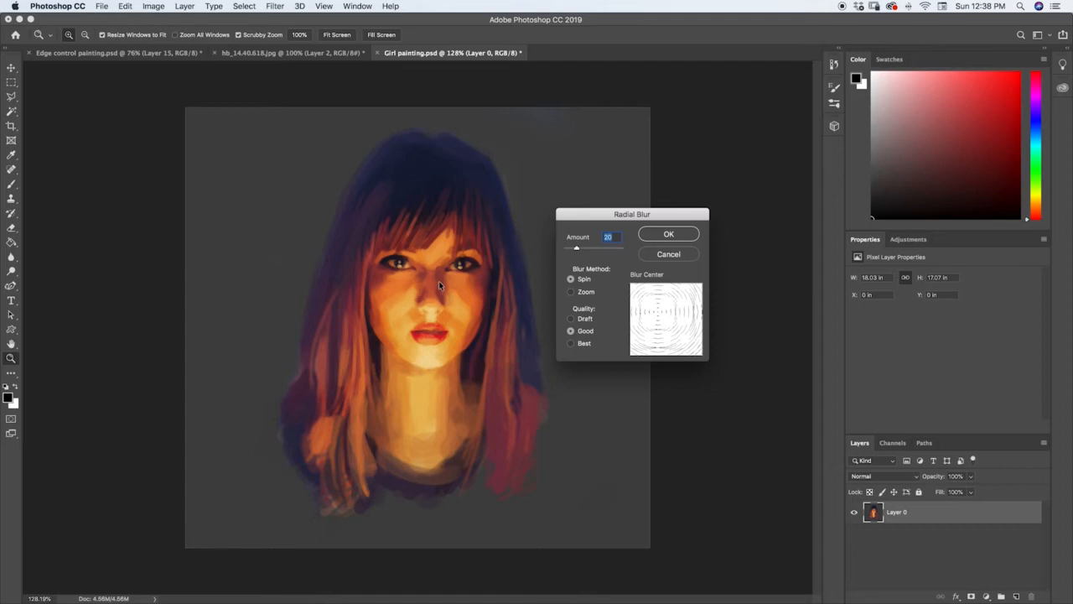
{"action": "mouse_move", "coordinate": [640, 285]}
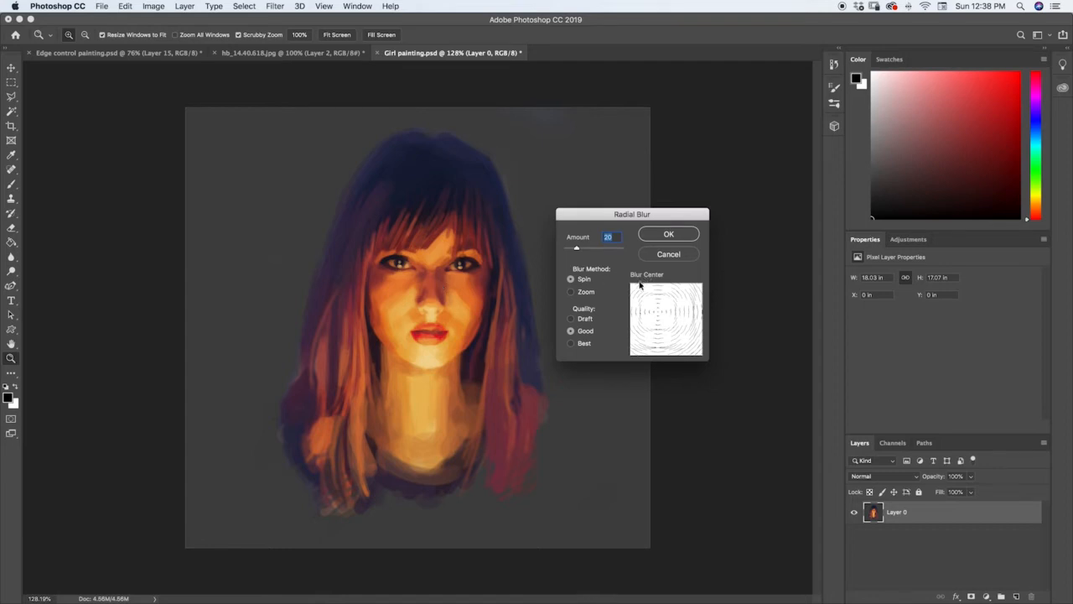
{"action": "mouse_move", "coordinate": [657, 311]}
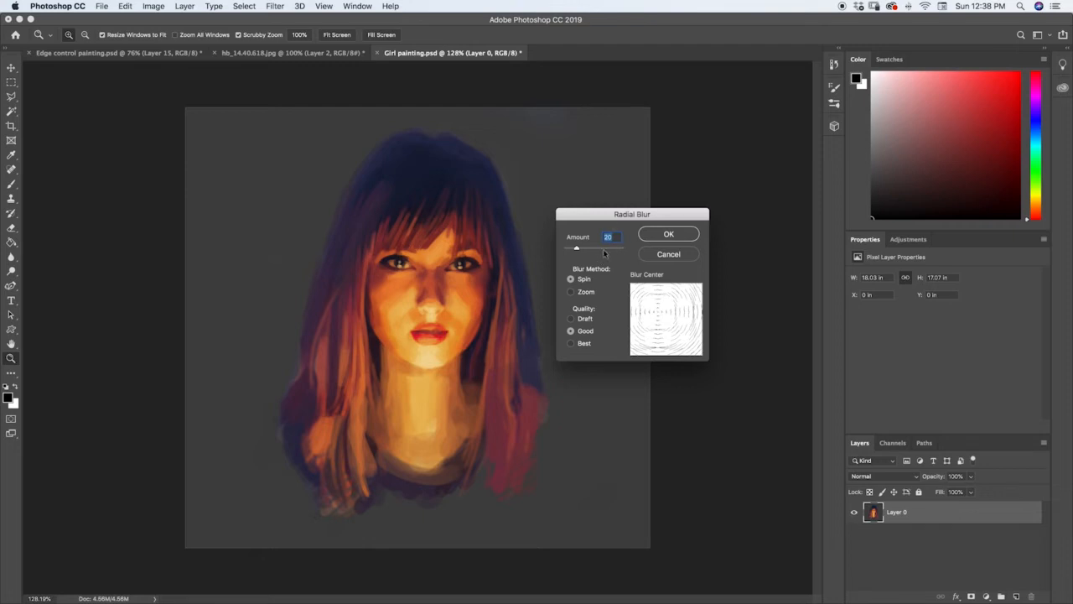
{"action": "left_click_drag", "start_coordinate": [577, 248], "coordinate": [593, 248]}
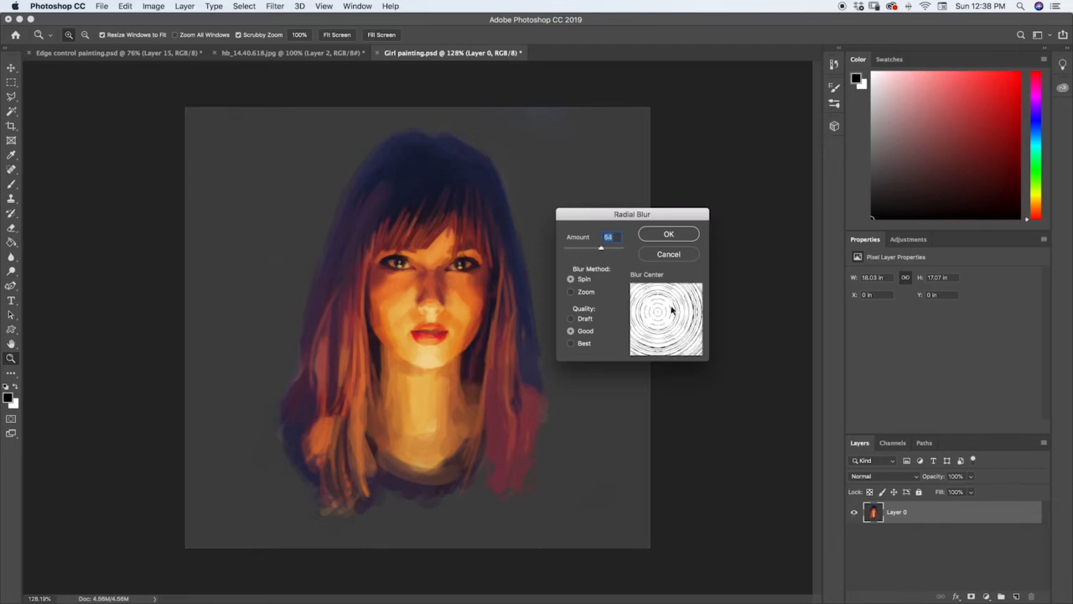
{"action": "left_click_drag", "start_coordinate": [602, 248], "coordinate": [621, 248]}
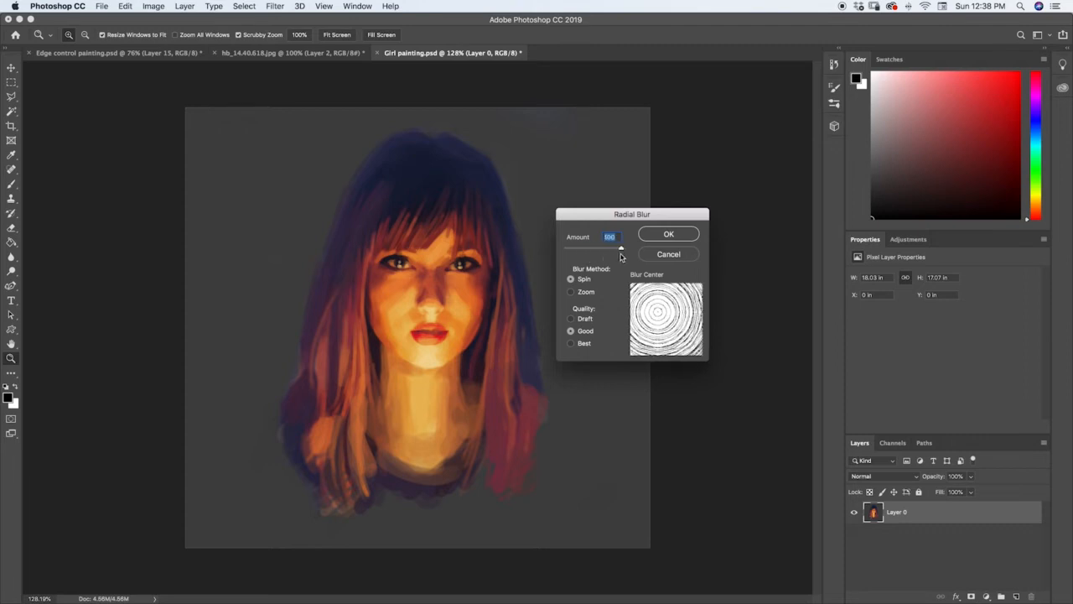
{"action": "left_click_drag", "start_coordinate": [620, 248], "coordinate": [584, 249]}
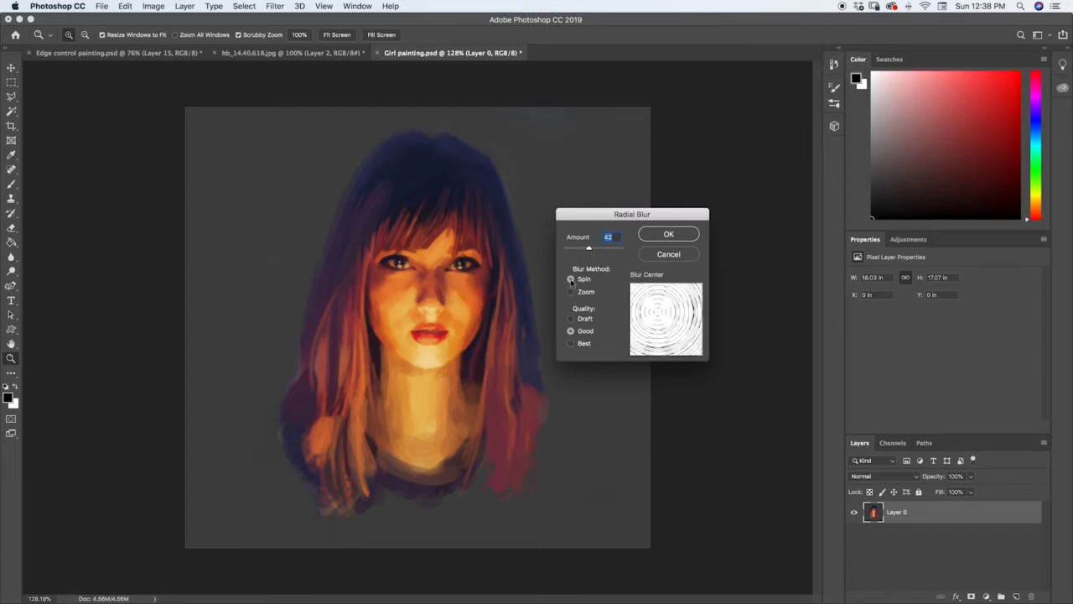
{"action": "mouse_move", "coordinate": [612, 270]}
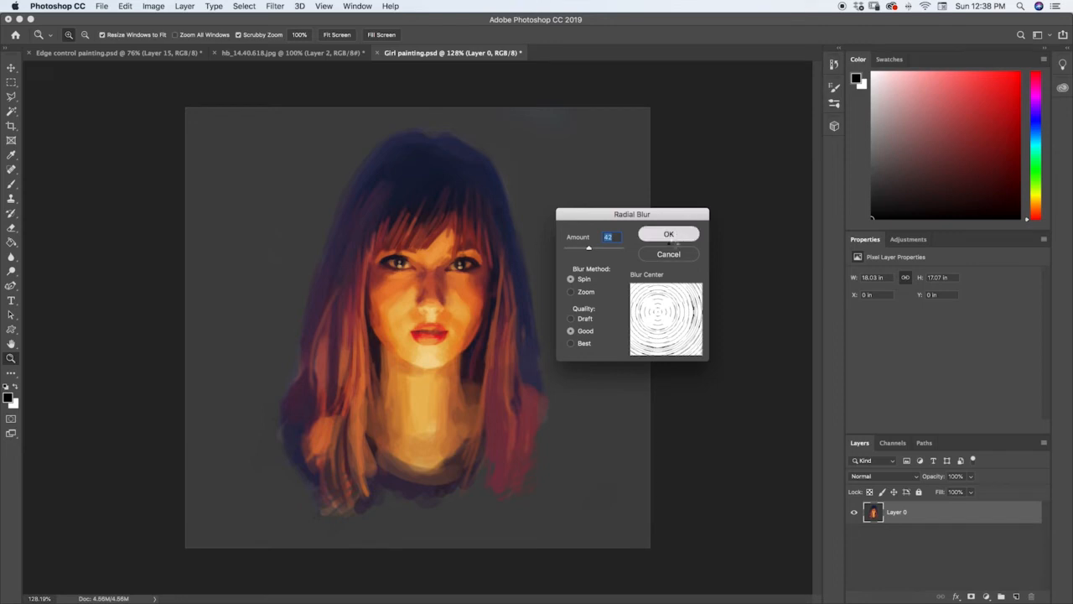
Step: Apply the spin Radial Blur, undo it so the portrait is sharp, and return to the Filter menu
{"action": "left_click", "coordinate": [668, 233]}
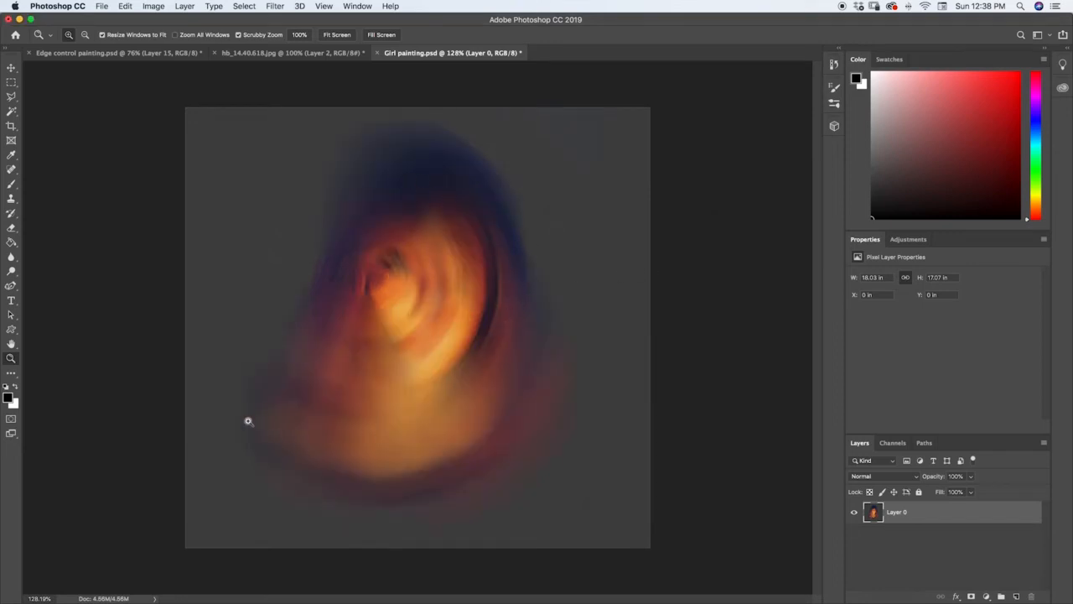
{"action": "mouse_move", "coordinate": [485, 338]}
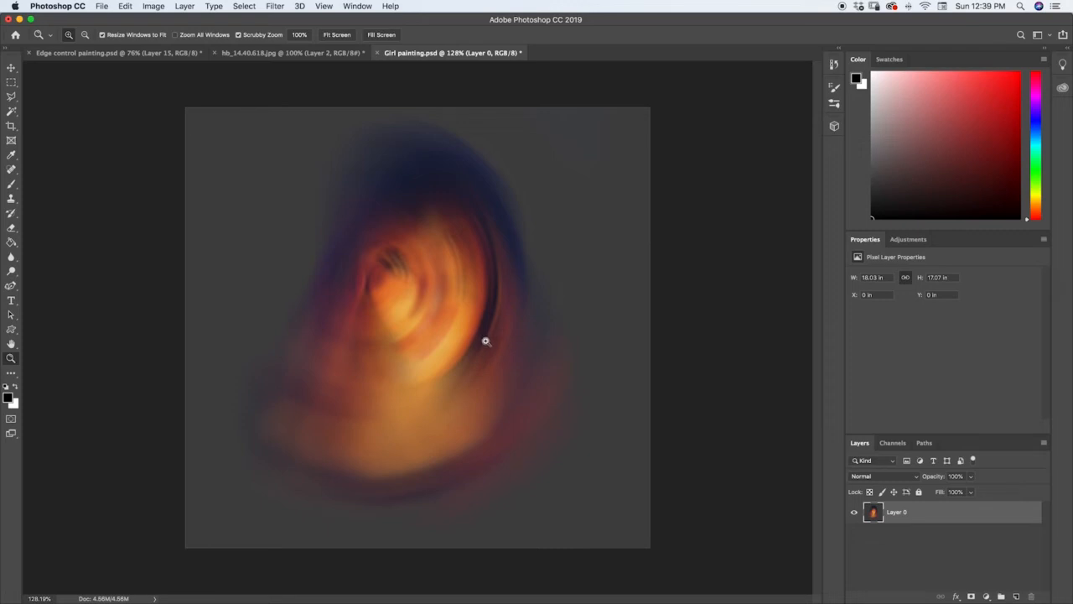
{"action": "left_click", "coordinate": [272, 6]}
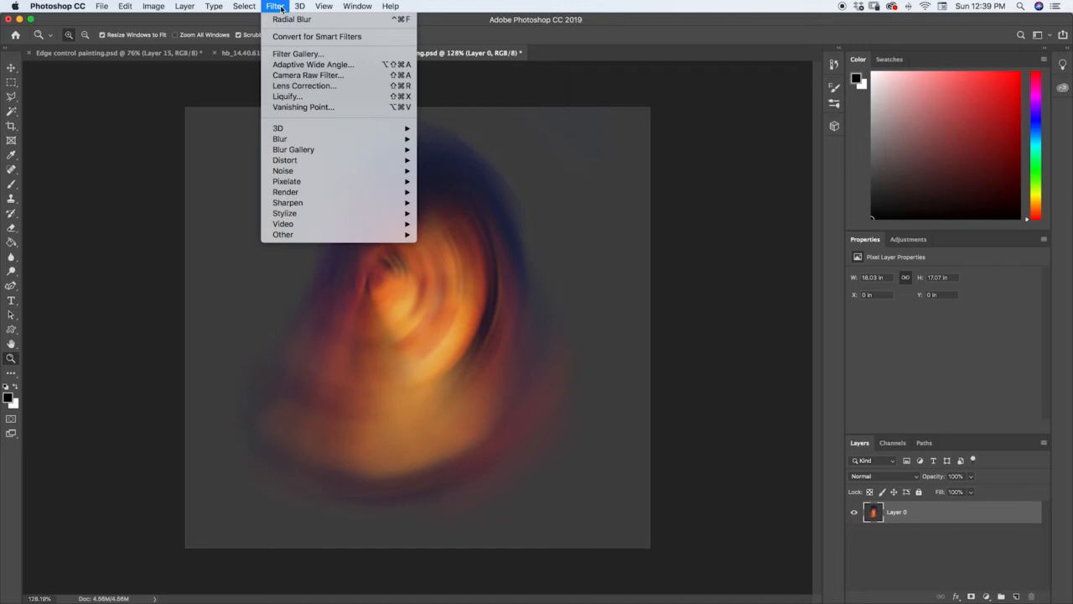
{"action": "left_click", "coordinate": [363, 201]}
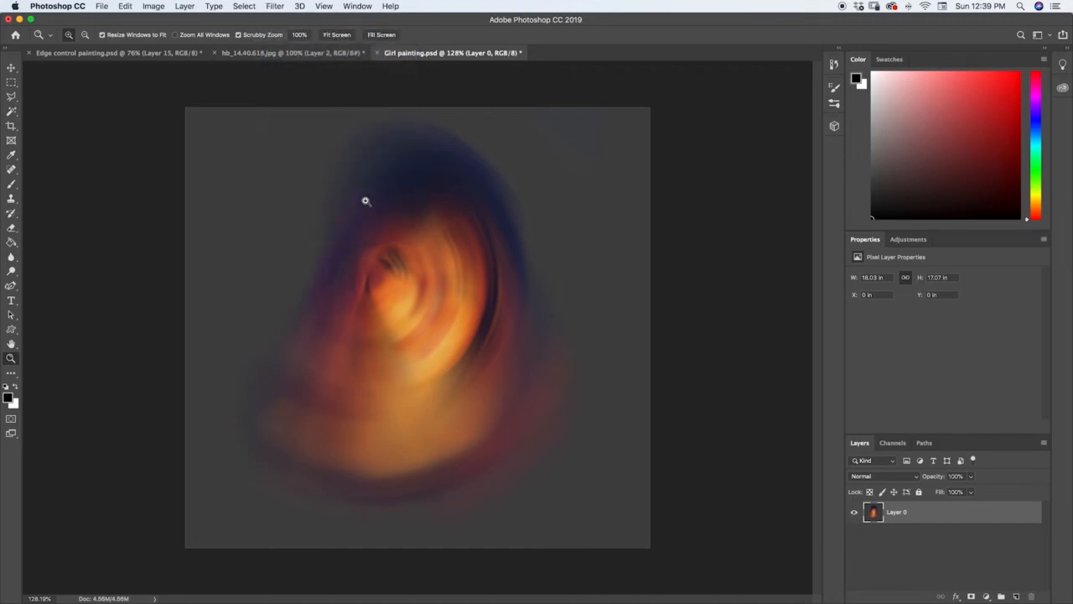
{"action": "left_click", "coordinate": [272, 7]}
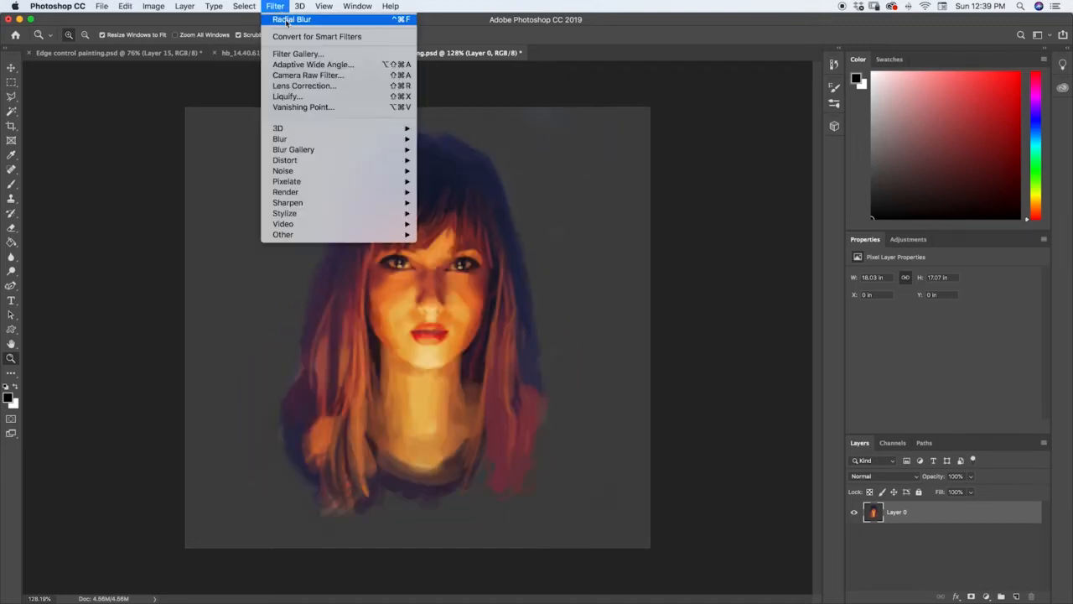
{"action": "mouse_move", "coordinate": [302, 161]}
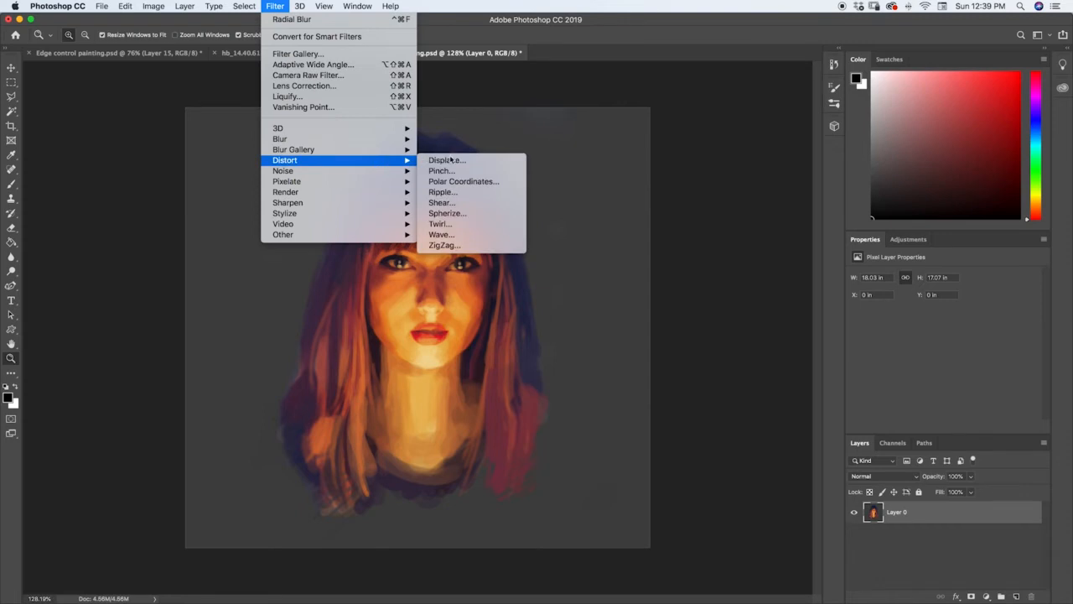
{"action": "mouse_move", "coordinate": [456, 171]}
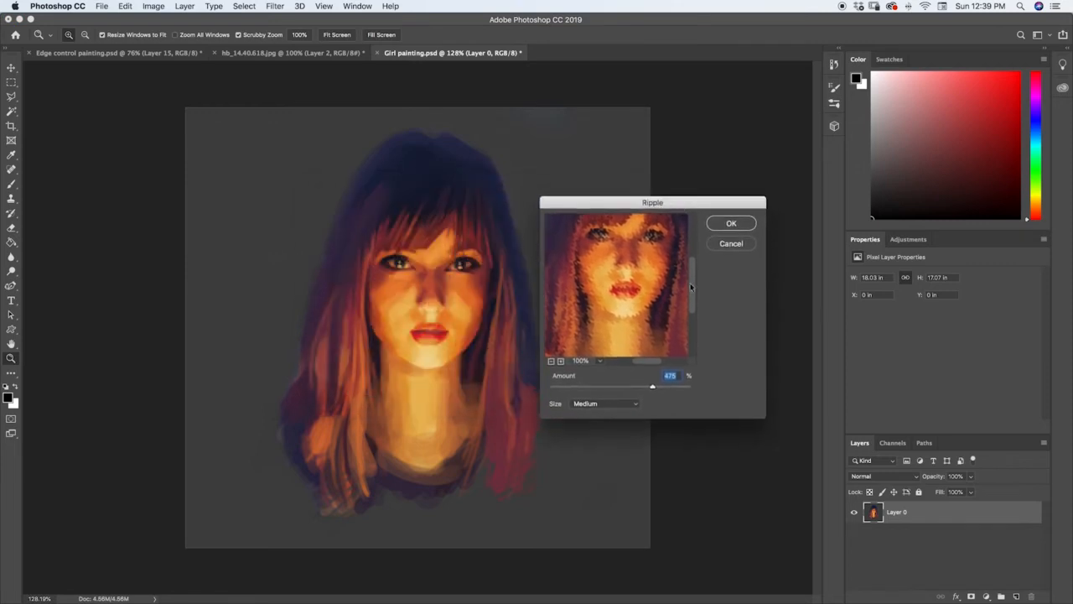
{"action": "mouse_move", "coordinate": [668, 336]}
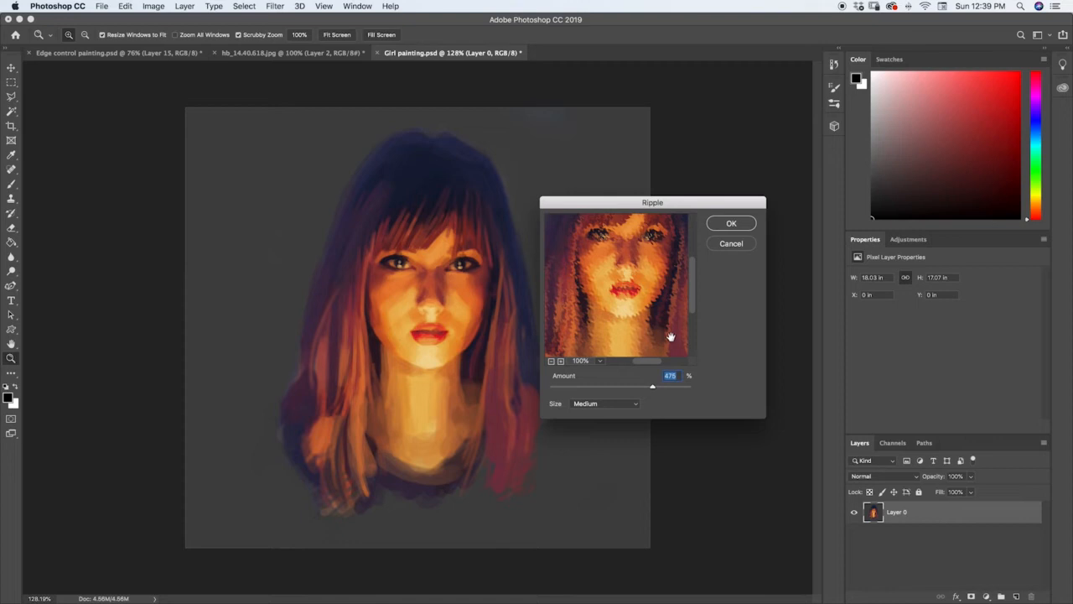
Step: Tune the Ripple amount through several strengths to a strong value and apply it to the portrait
{"action": "left_click_drag", "start_coordinate": [652, 386], "coordinate": [643, 386]}
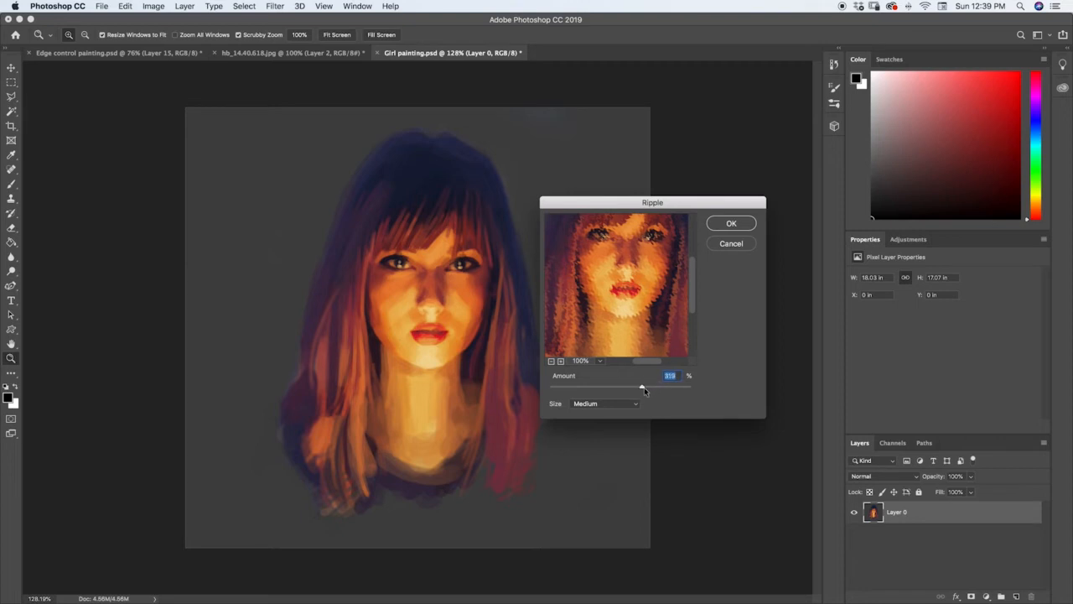
{"action": "left_click_drag", "start_coordinate": [642, 389], "coordinate": [647, 389]}
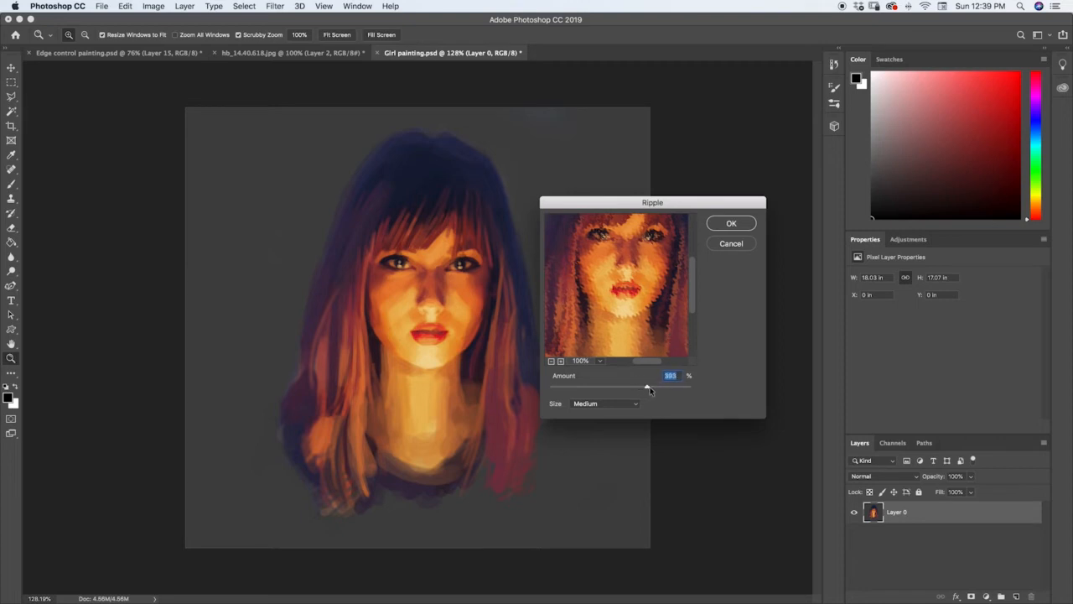
{"action": "left_click_drag", "start_coordinate": [647, 386], "coordinate": [658, 386]}
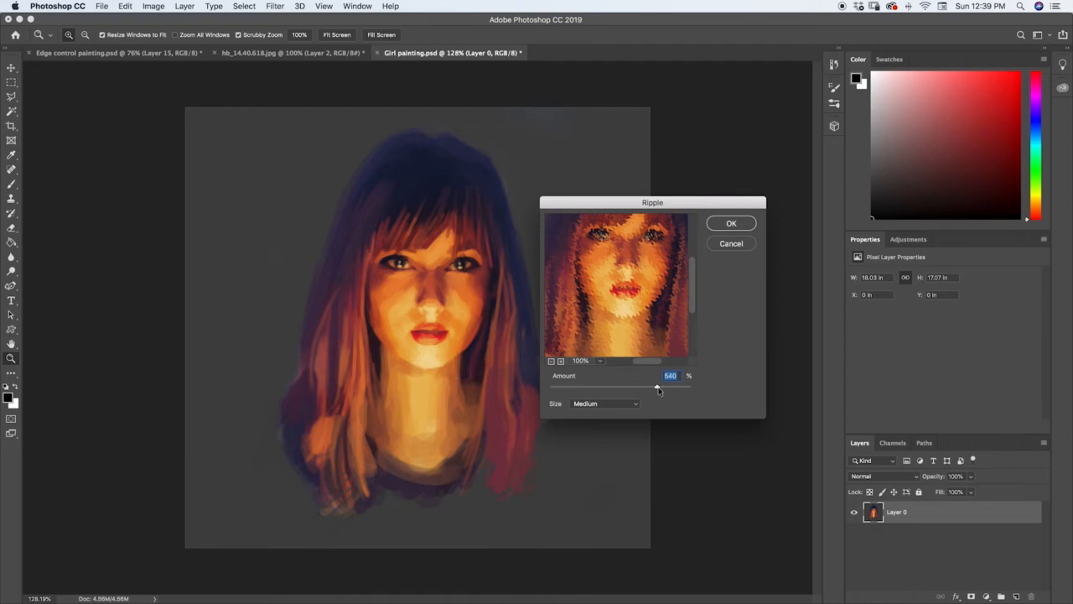
{"action": "left_click_drag", "start_coordinate": [657, 387], "coordinate": [650, 388]}
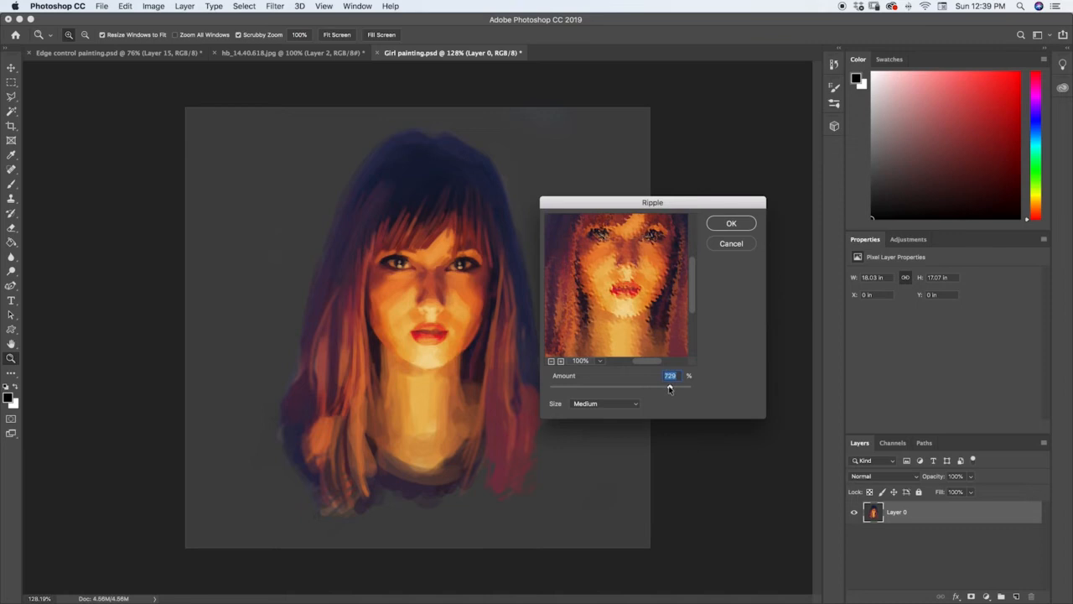
{"action": "left_click_drag", "start_coordinate": [669, 386], "coordinate": [587, 385]}
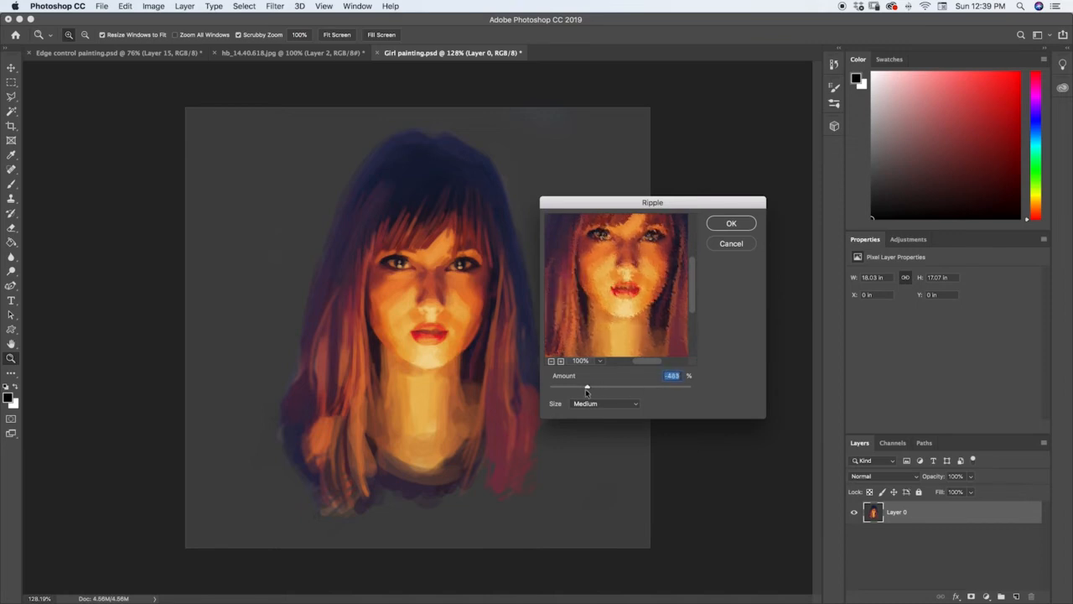
{"action": "left_click_drag", "start_coordinate": [587, 388], "coordinate": [656, 387]}
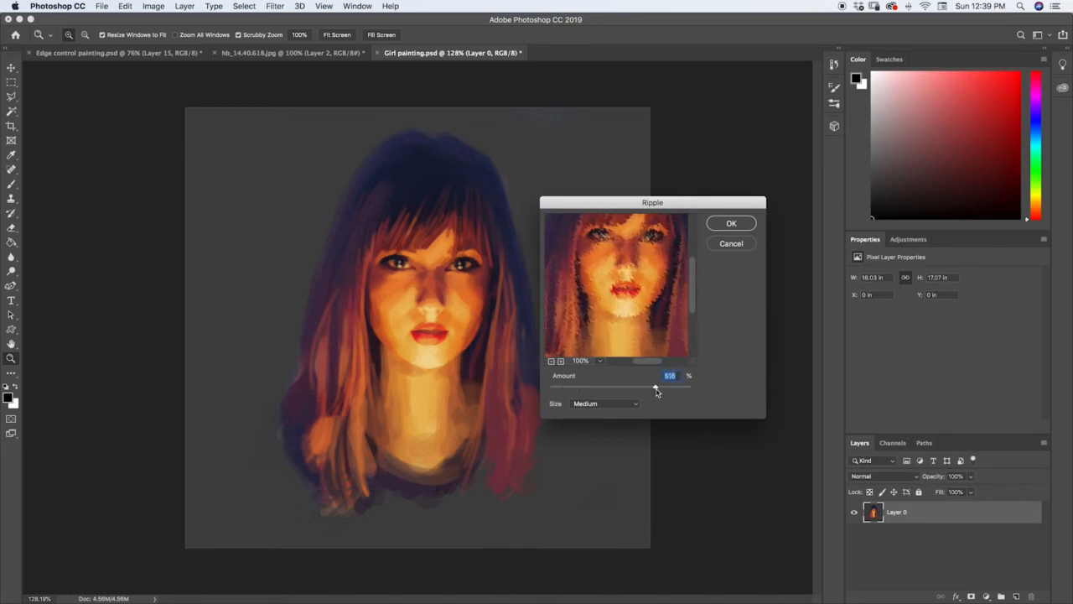
{"action": "left_click_drag", "start_coordinate": [657, 386], "coordinate": [688, 386]}
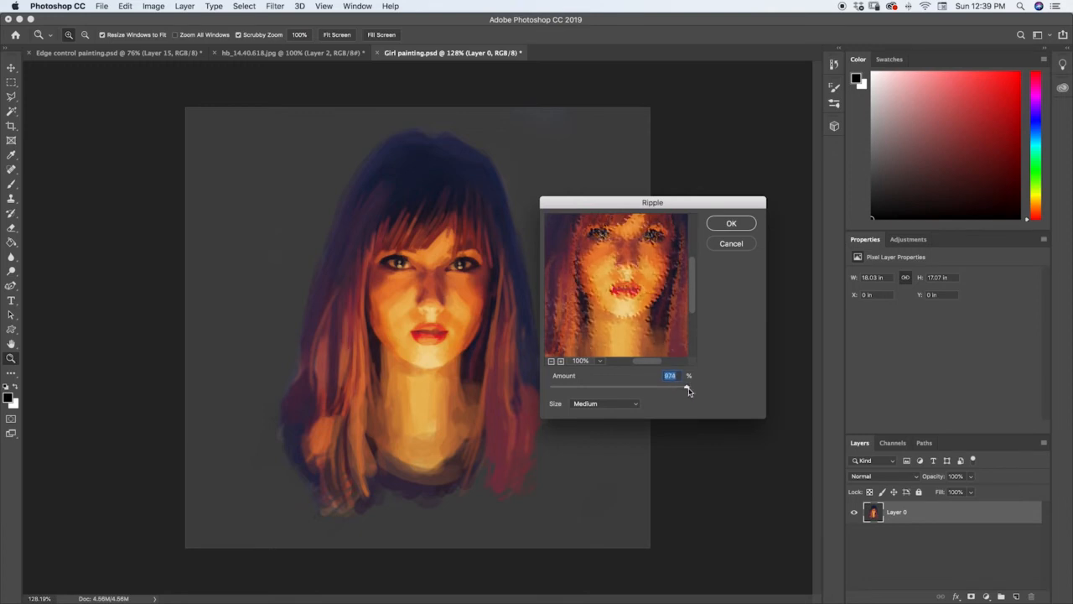
{"action": "left_click", "coordinate": [732, 243]}
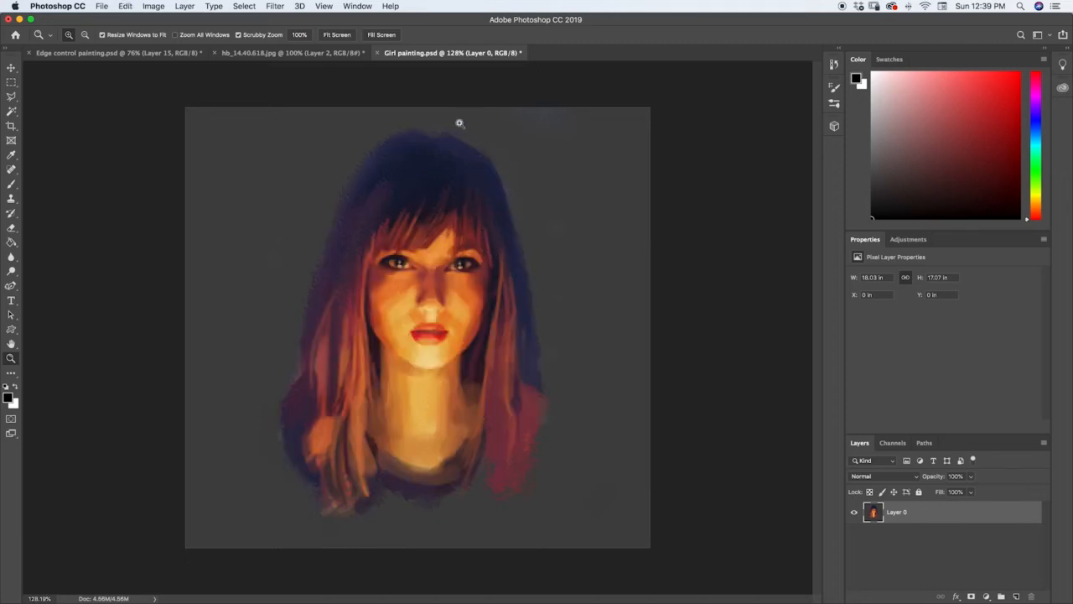
Step: After undoing the Ripple, show the Filter menu again over the clean portrait
{"action": "left_click", "coordinate": [271, 6]}
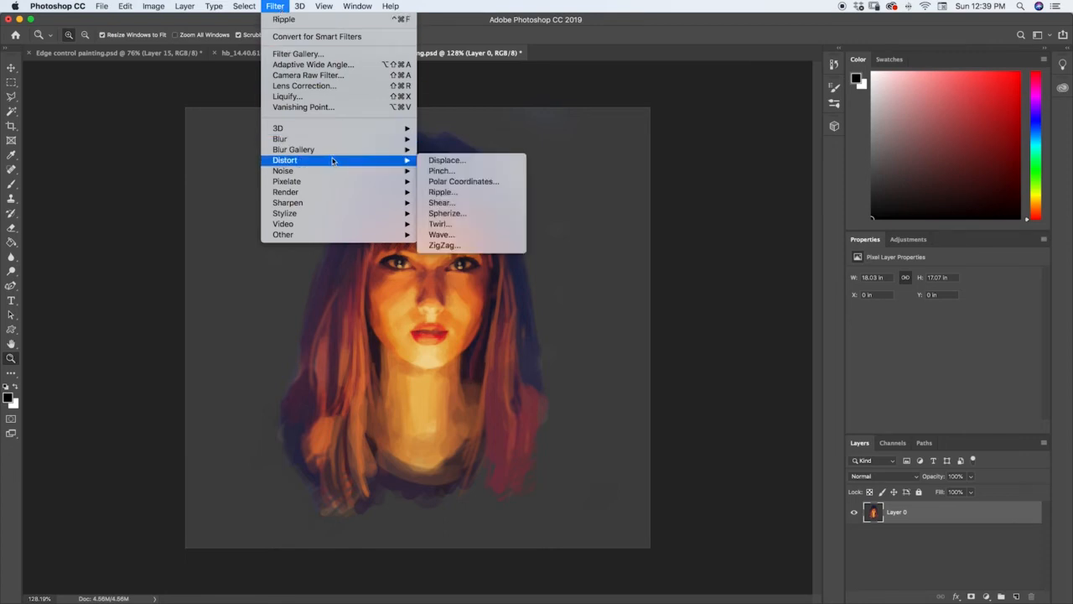
{"action": "left_click", "coordinate": [441, 201]}
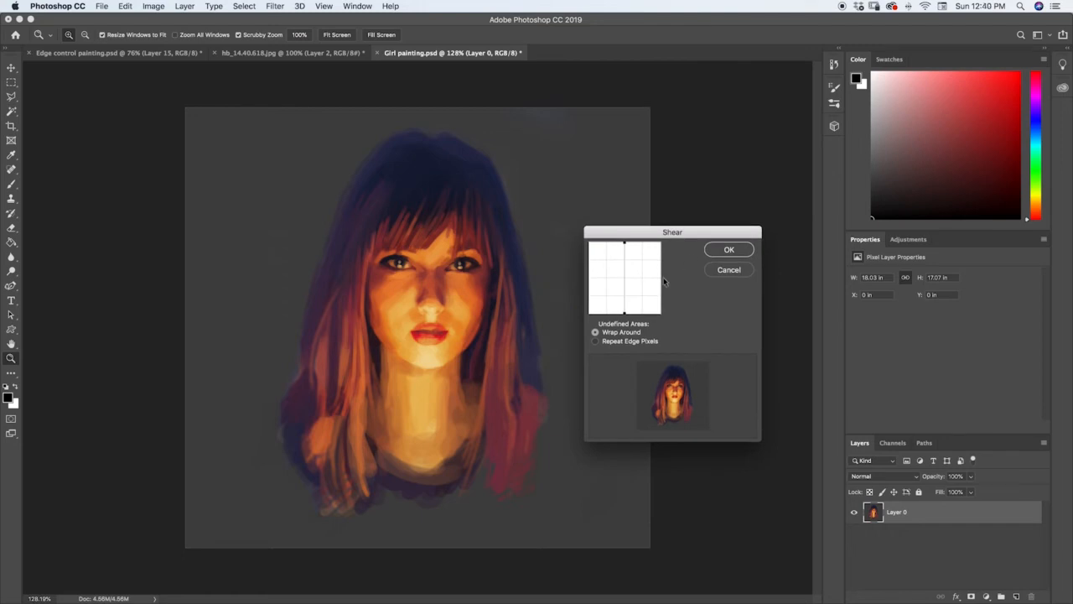
{"action": "mouse_move", "coordinate": [625, 267]}
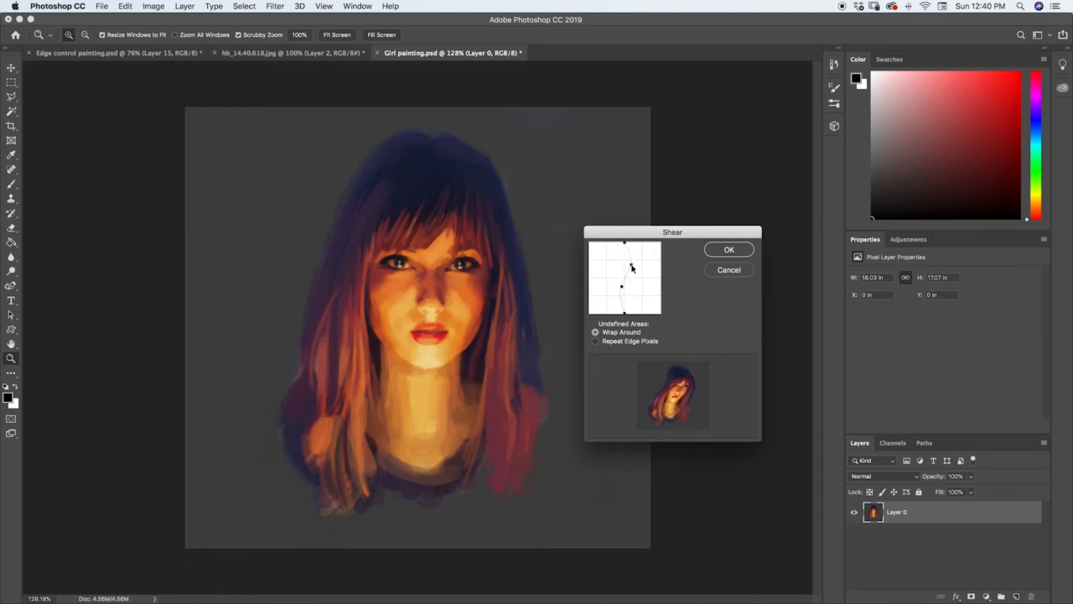
{"action": "left_click_drag", "start_coordinate": [622, 267], "coordinate": [639, 261]}
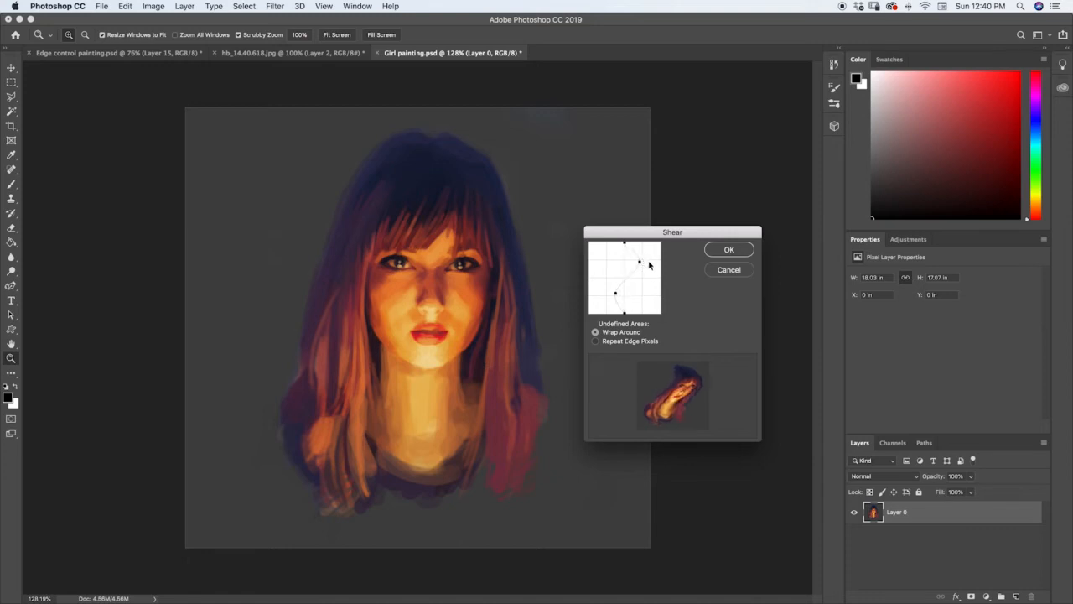
{"action": "left_click_drag", "start_coordinate": [639, 261], "coordinate": [624, 252]}
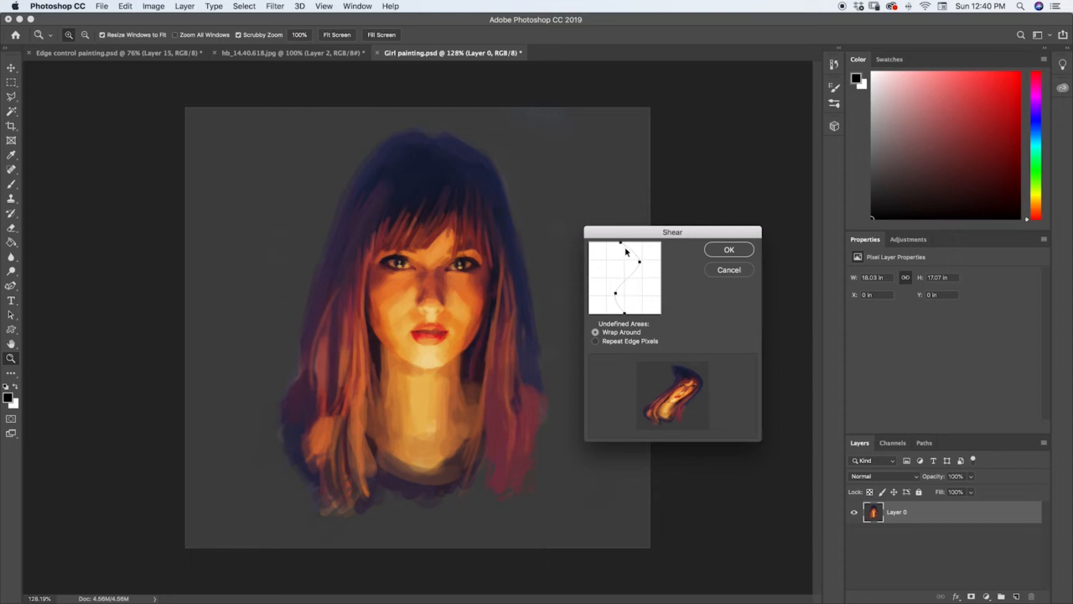
{"action": "left_click_drag", "start_coordinate": [624, 268], "coordinate": [624, 282]}
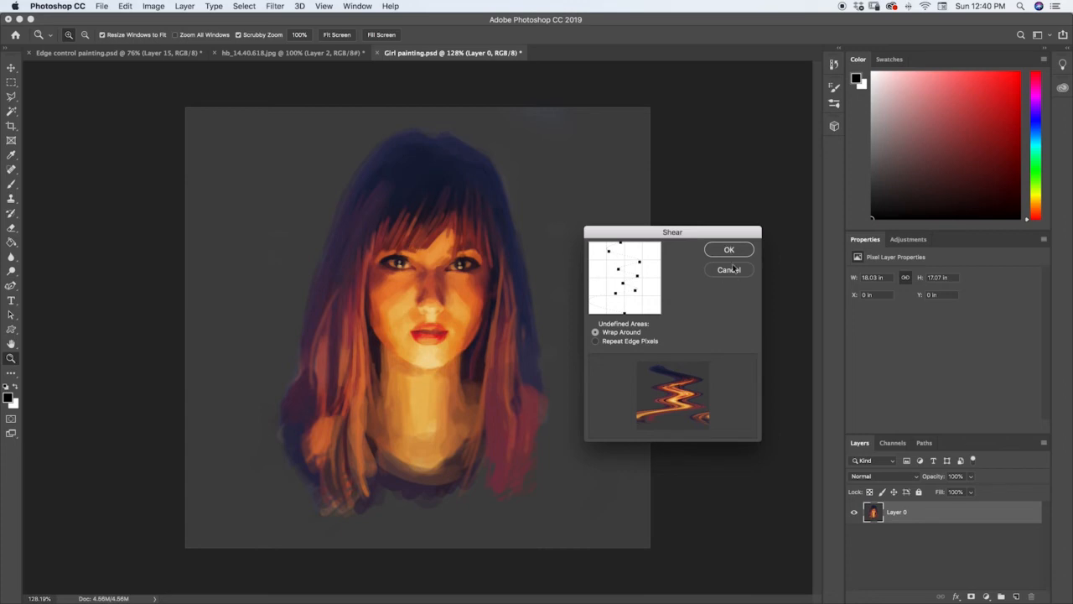
{"action": "left_click", "coordinate": [728, 269]}
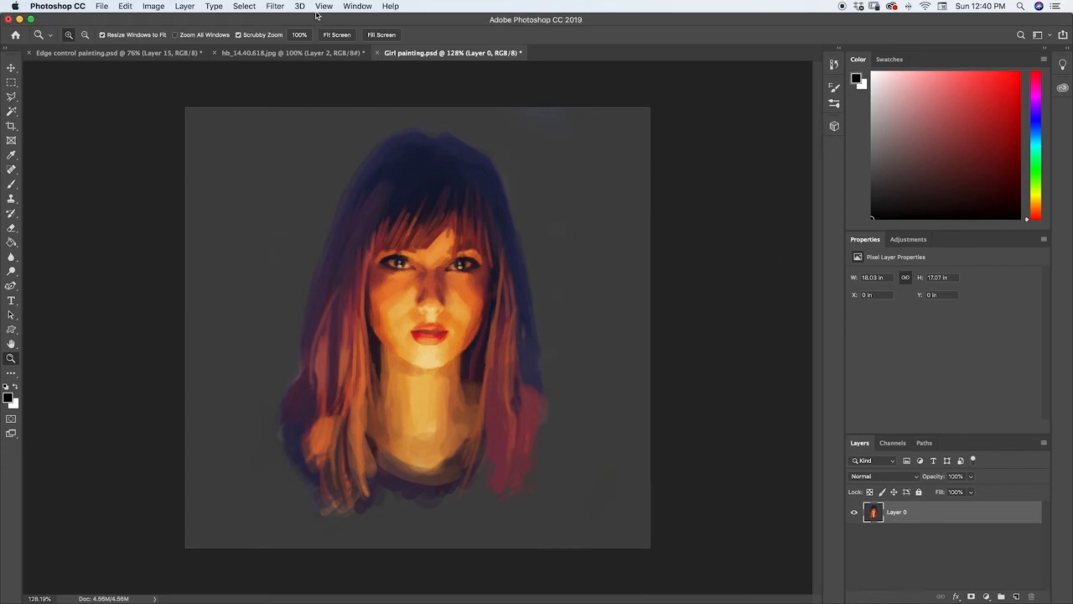
Step: Start a ZigZag distortion and preview it with fewer ridges and stronger then weaker amounts
{"action": "left_click", "coordinate": [273, 6]}
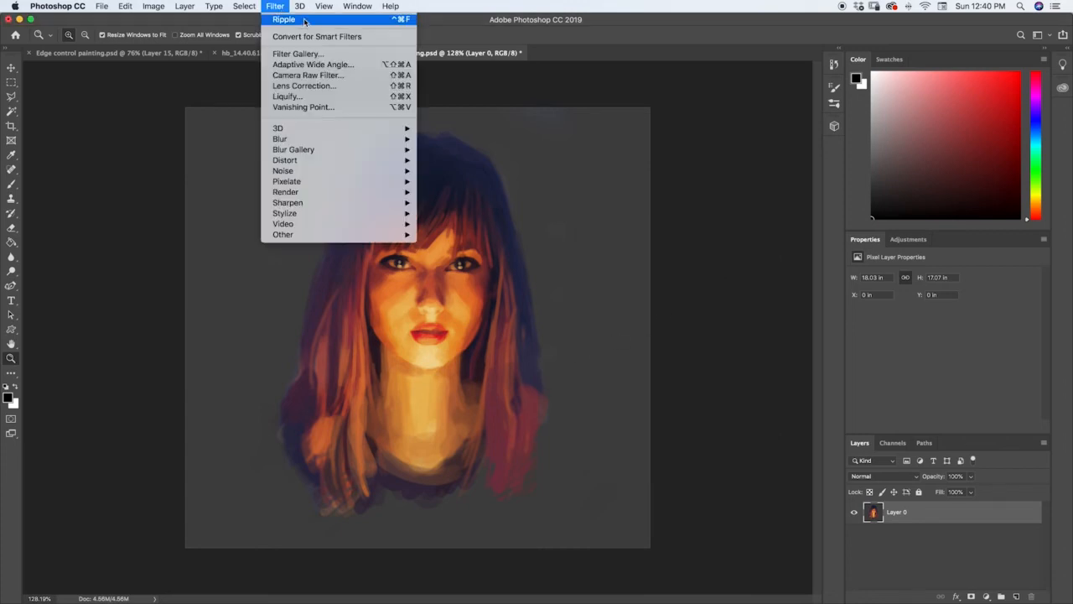
{"action": "mouse_move", "coordinate": [320, 161]}
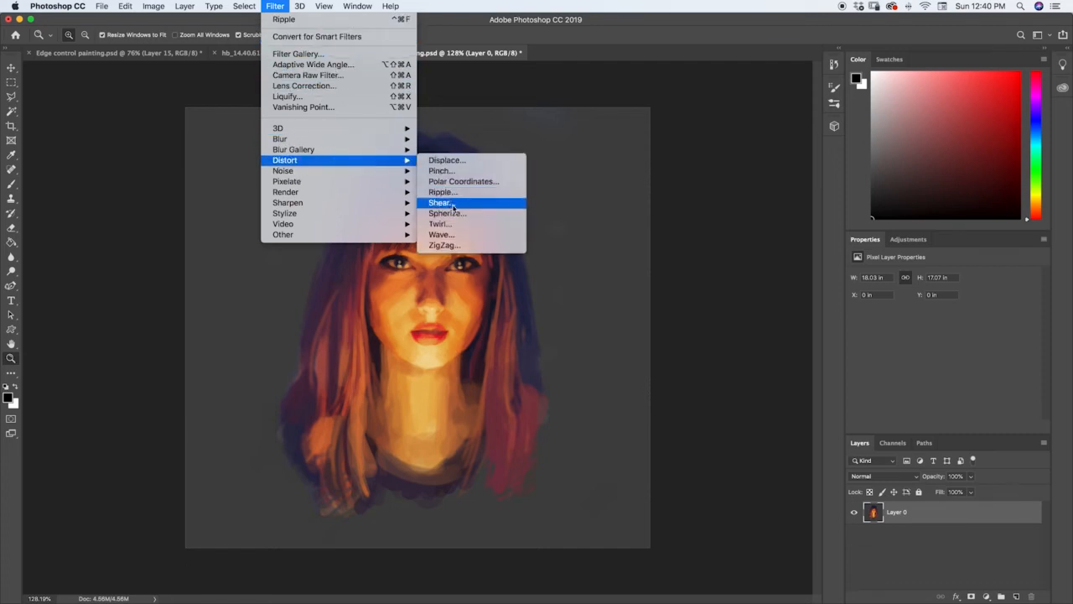
{"action": "left_click", "coordinate": [444, 244]}
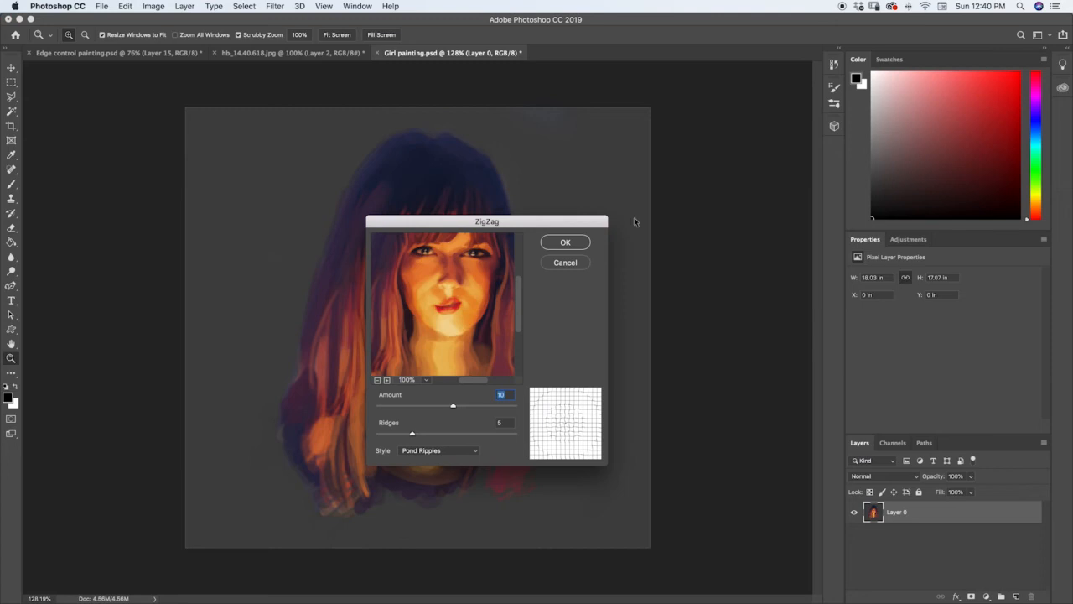
{"action": "left_click_drag", "start_coordinate": [453, 407], "coordinate": [473, 407]}
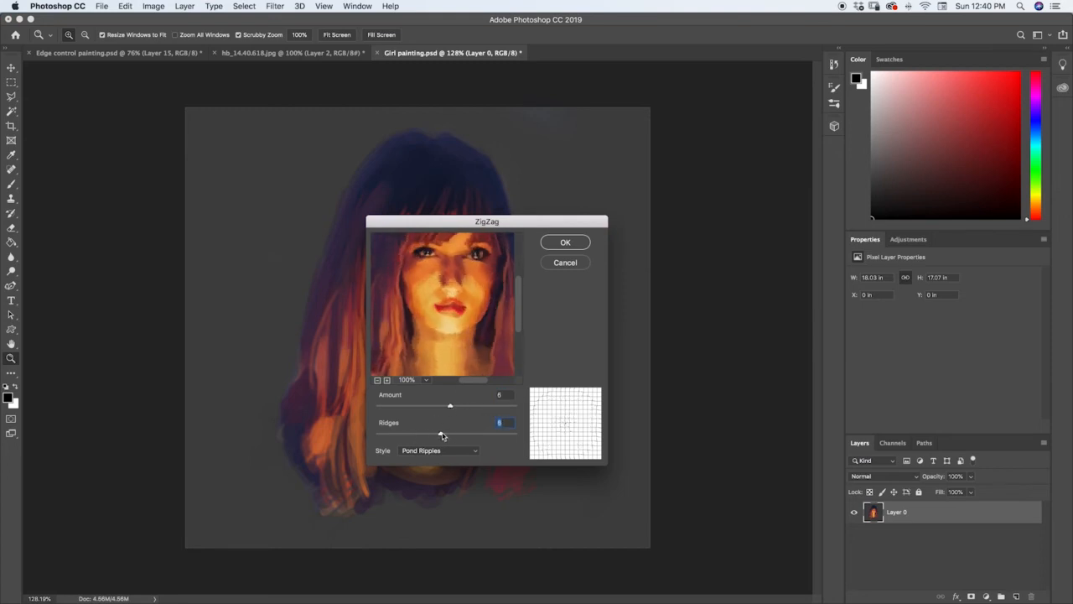
{"action": "left_click_drag", "start_coordinate": [443, 435], "coordinate": [392, 435]}
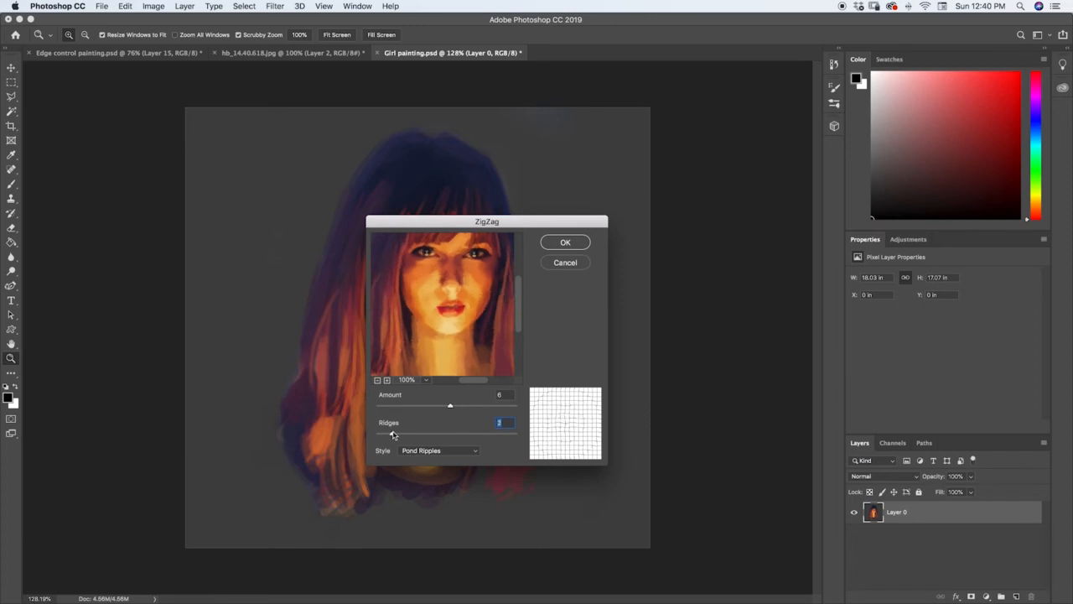
{"action": "left_click_drag", "start_coordinate": [394, 433], "coordinate": [446, 433]}
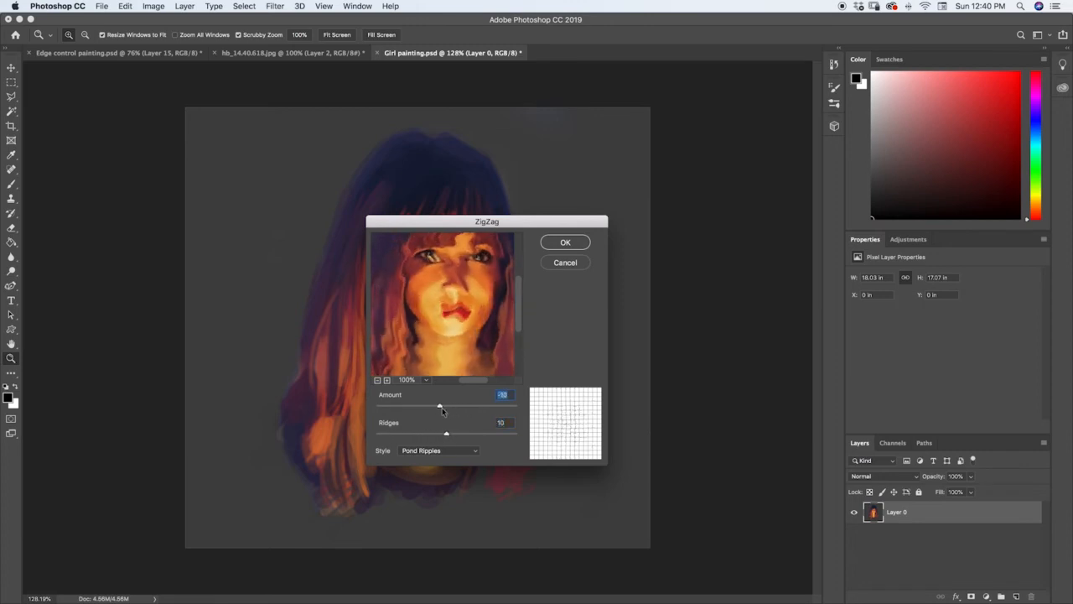
{"action": "left_click_drag", "start_coordinate": [440, 406], "coordinate": [459, 406]}
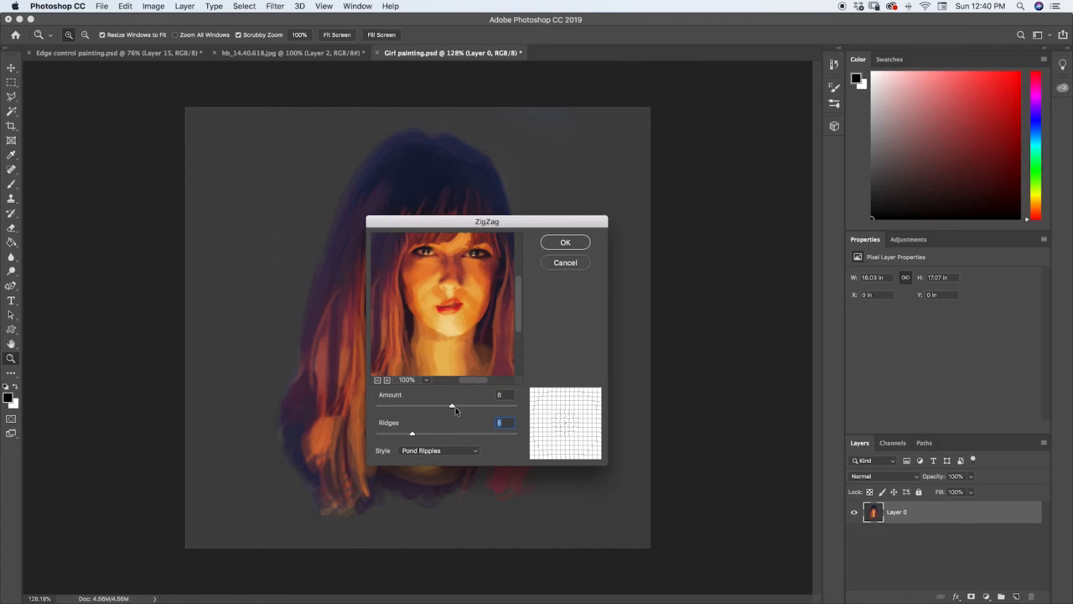
Step: Push the ZigZag into a strong swirl, bring it back to subtle, and readjust the ridge count
{"action": "left_click_drag", "start_coordinate": [453, 407], "coordinate": [416, 408]}
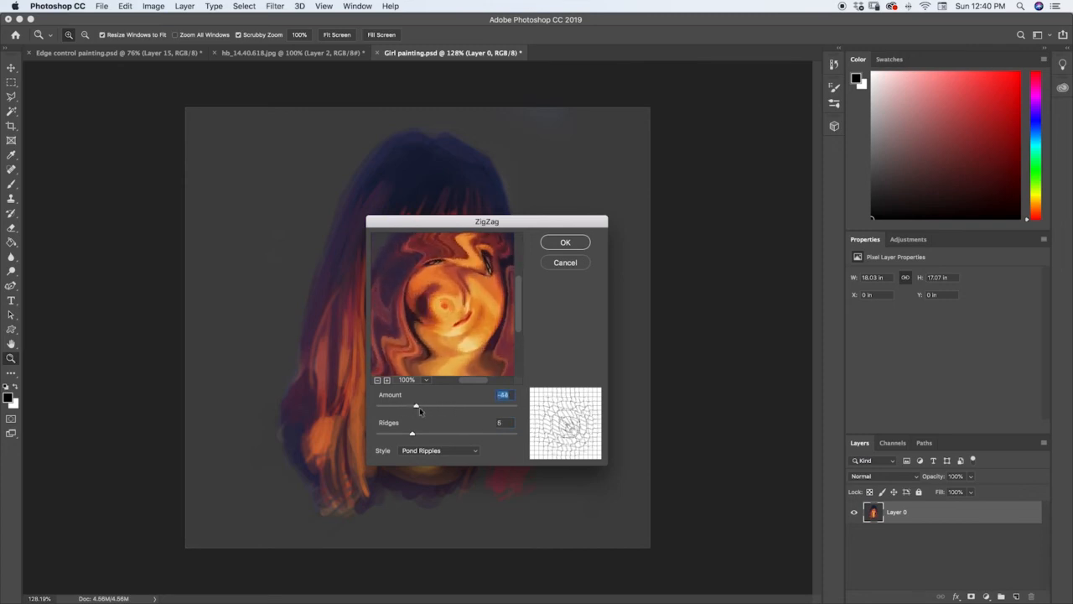
{"action": "left_click_drag", "start_coordinate": [416, 404], "coordinate": [446, 405]}
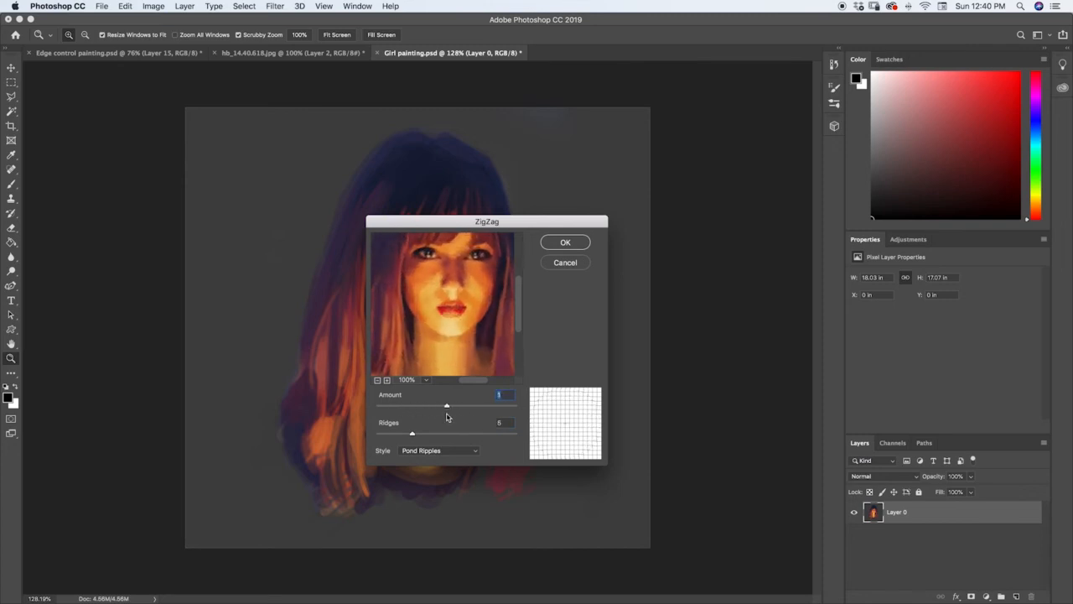
{"action": "left_click_drag", "start_coordinate": [446, 404], "coordinate": [453, 404]}
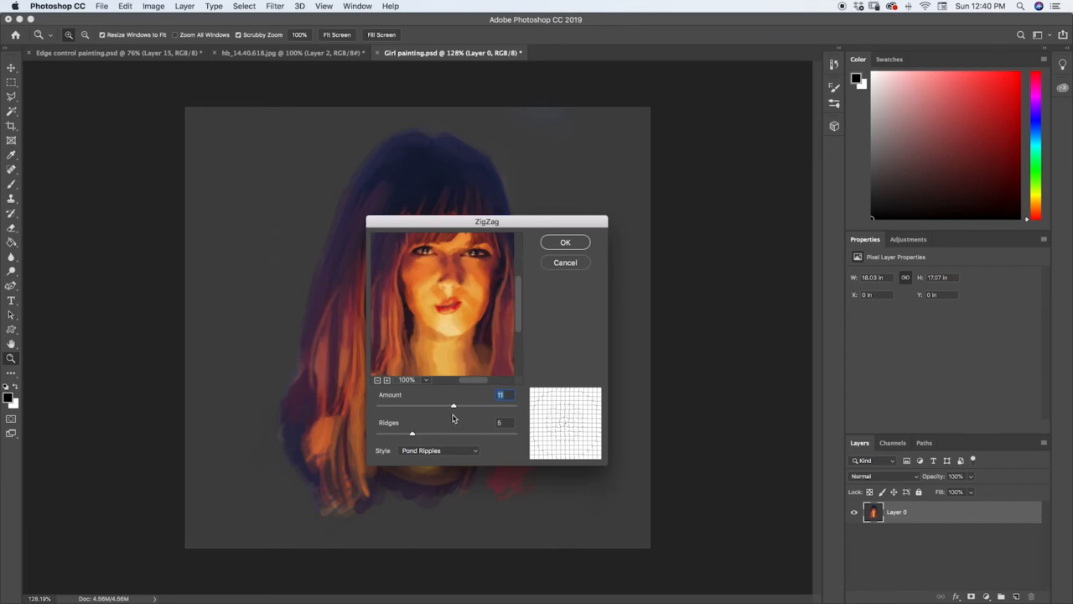
{"action": "left_click_drag", "start_coordinate": [453, 404], "coordinate": [450, 404]}
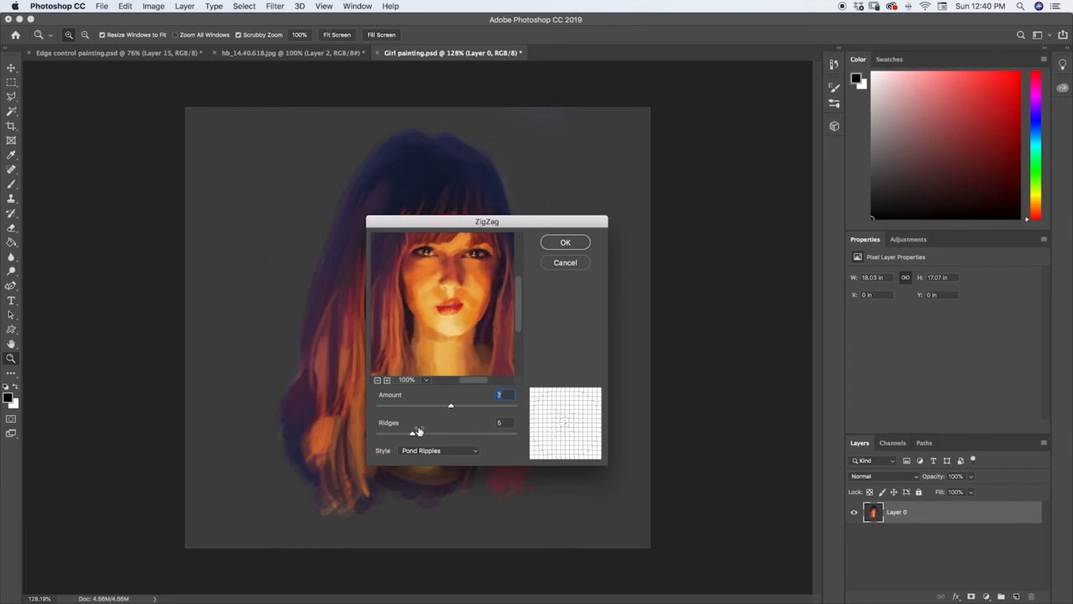
{"action": "left_click_drag", "start_coordinate": [417, 432], "coordinate": [449, 433]}
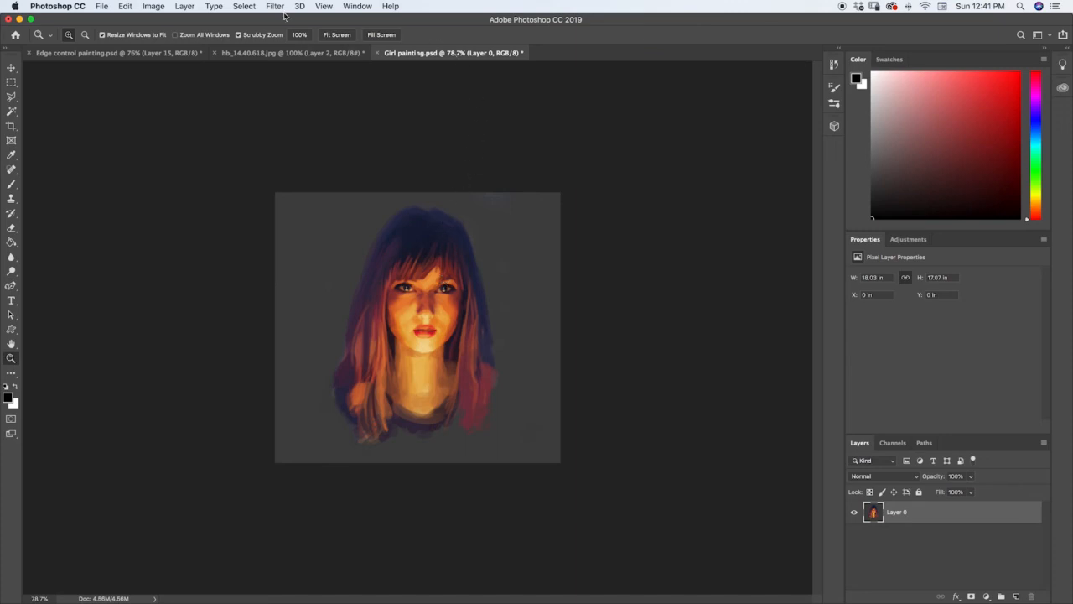
Step: Start the Lens Flare render filter on the portrait
{"action": "left_click", "coordinate": [275, 6]}
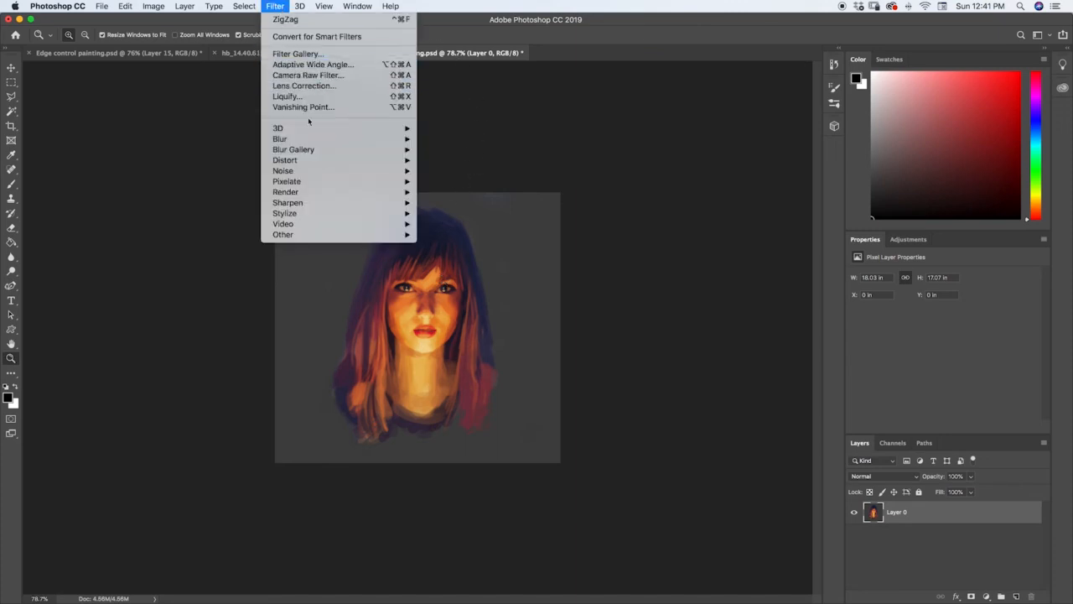
{"action": "mouse_move", "coordinate": [285, 213]}
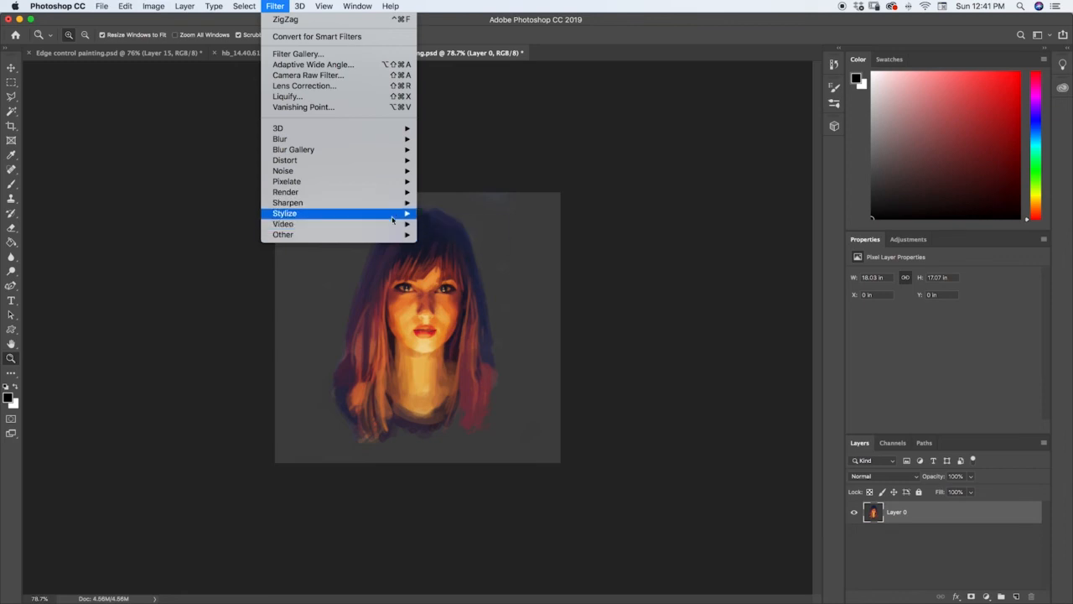
{"action": "mouse_move", "coordinate": [312, 191]}
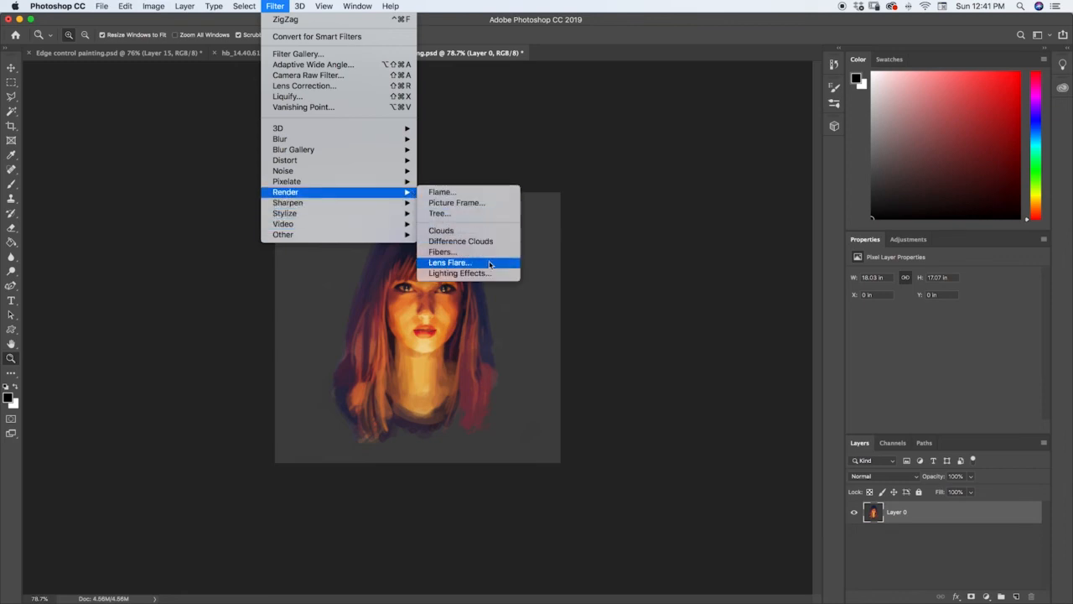
{"action": "left_click", "coordinate": [450, 262]}
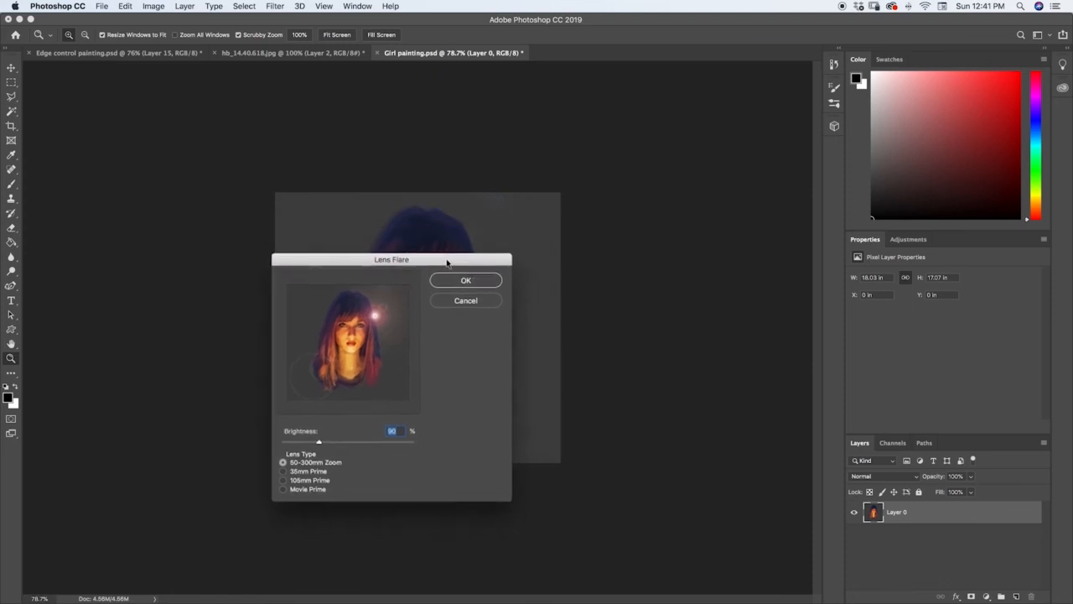
Step: Place the flare centre above and right of the girl's head and adjust its brightness
{"action": "left_click_drag", "start_coordinate": [392, 258], "coordinate": [657, 221]}
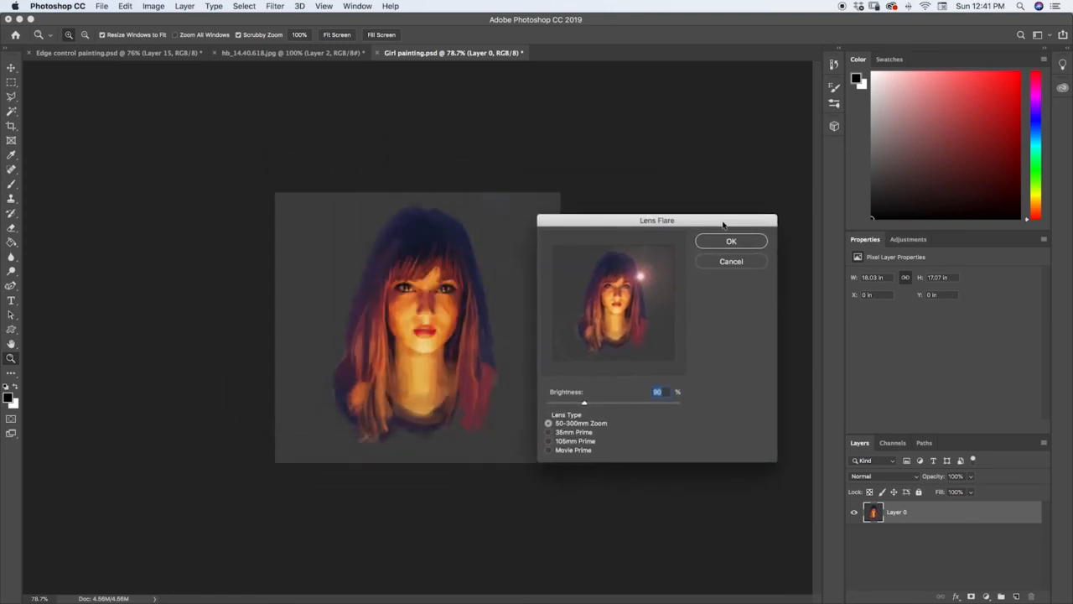
{"action": "left_click_drag", "start_coordinate": [658, 219], "coordinate": [684, 191]}
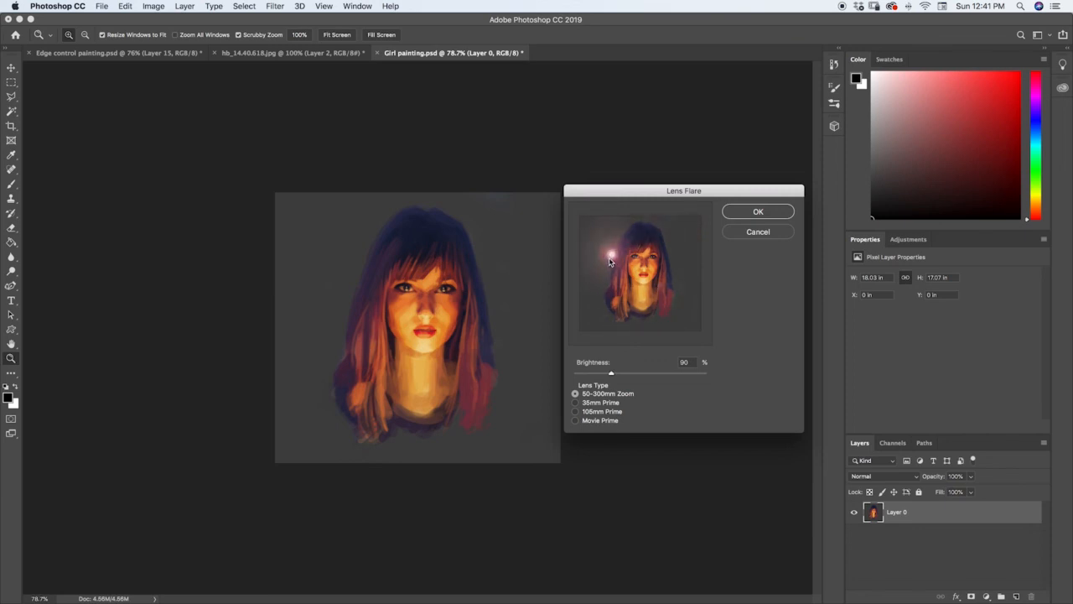
{"action": "left_click_drag", "start_coordinate": [611, 255], "coordinate": [612, 305]}
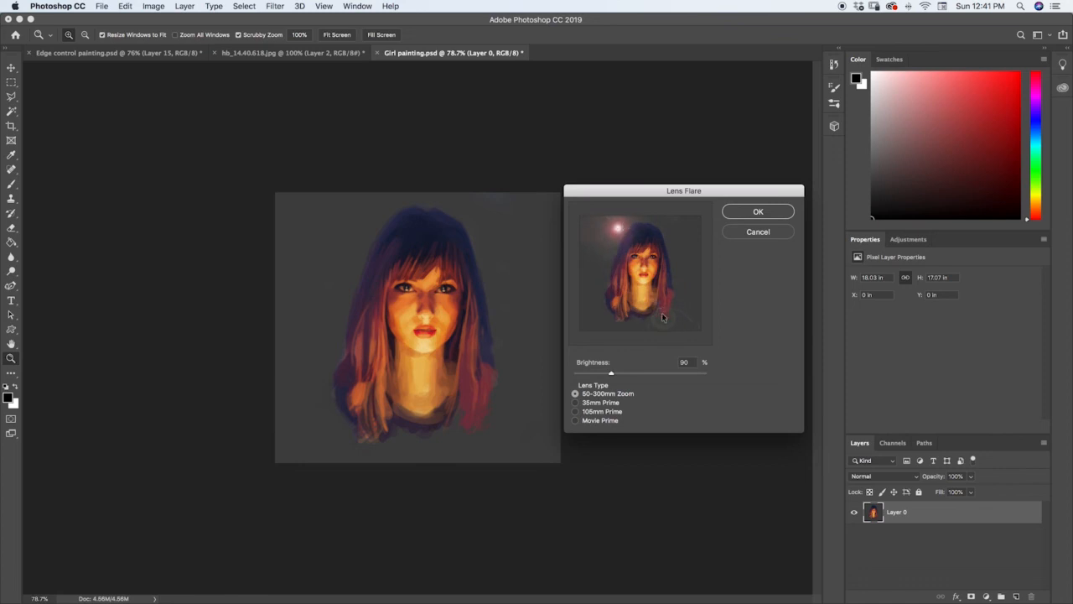
{"action": "left_click_drag", "start_coordinate": [614, 226], "coordinate": [651, 288]}
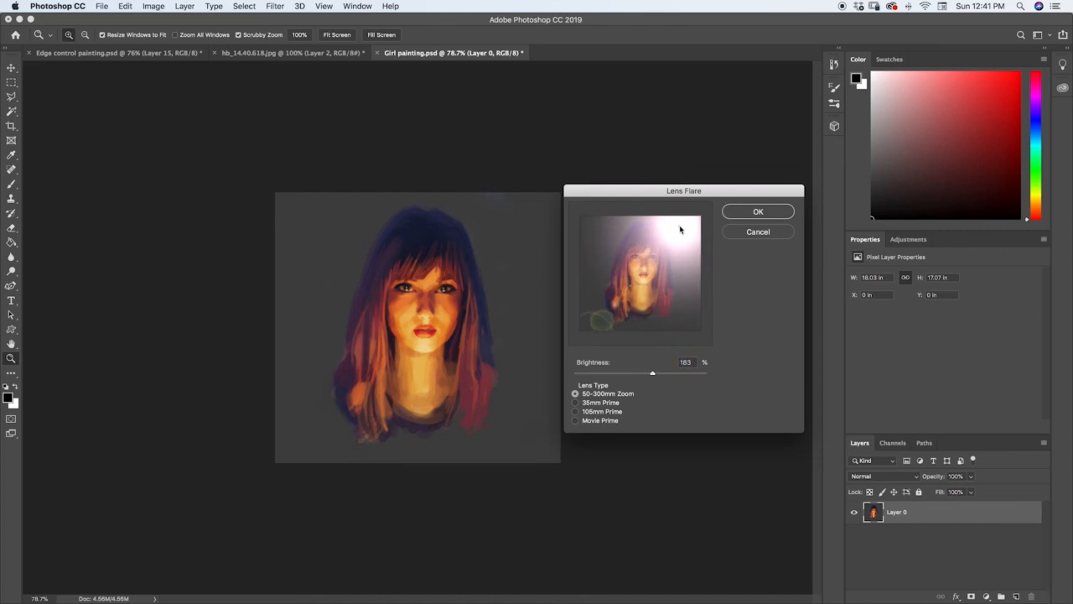
{"action": "left_click_drag", "start_coordinate": [652, 373], "coordinate": [658, 372]}
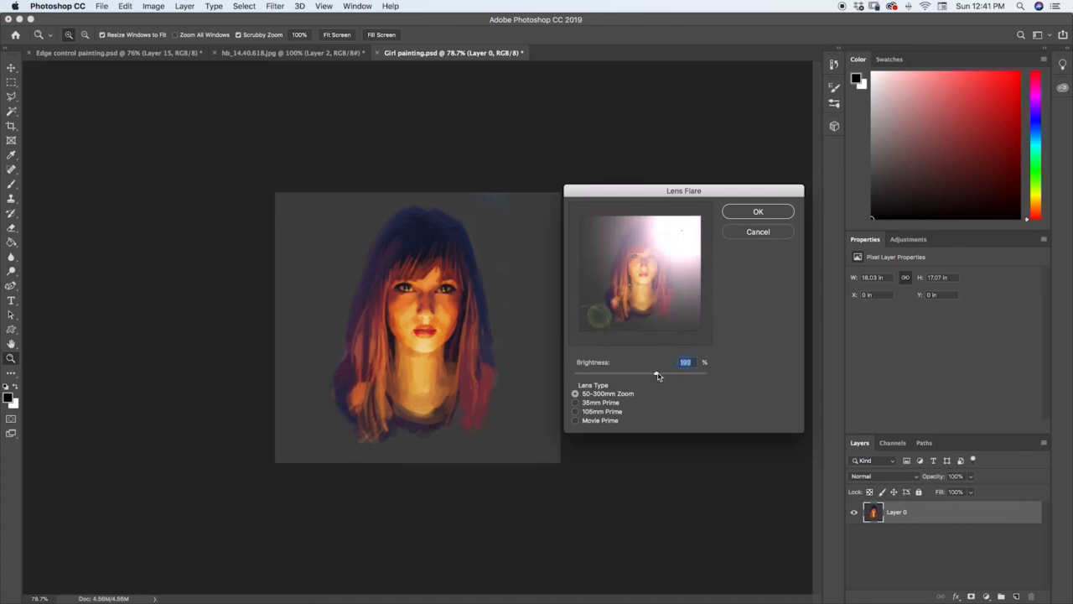
Step: Compare 35mm Prime and Movie Prime lens types, settle on 50-300mm Zoom and apply the flare
{"action": "left_click", "coordinate": [576, 402]}
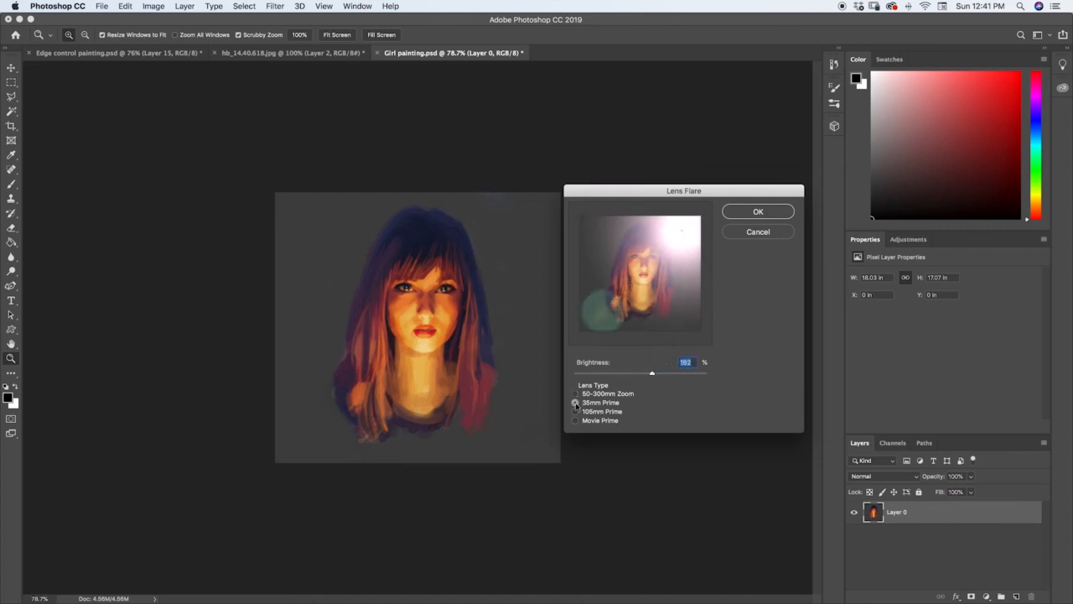
{"action": "left_click", "coordinate": [575, 421]}
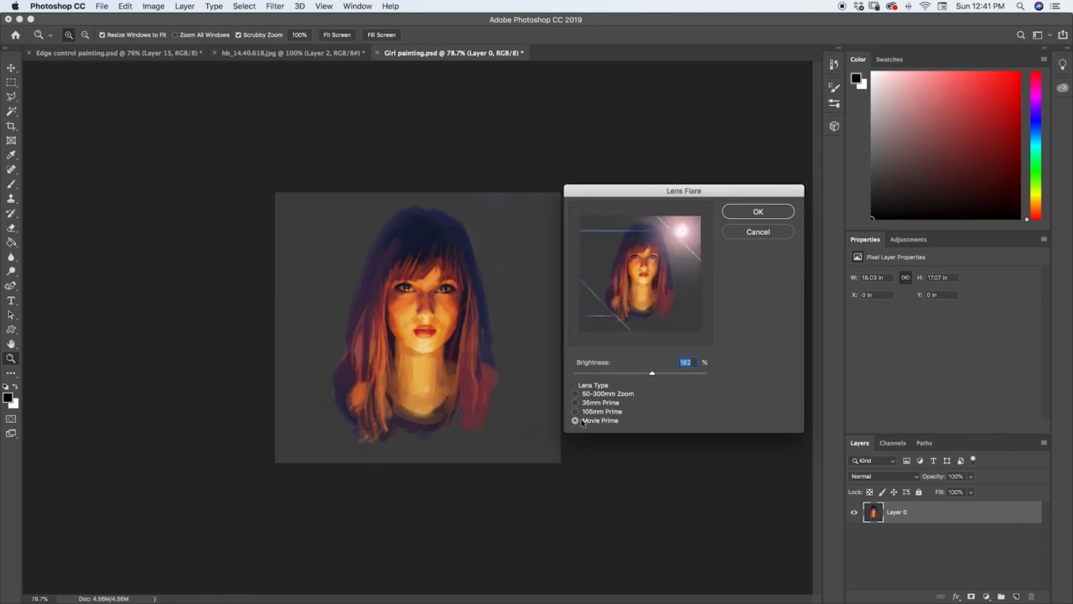
{"action": "left_click", "coordinate": [574, 411]}
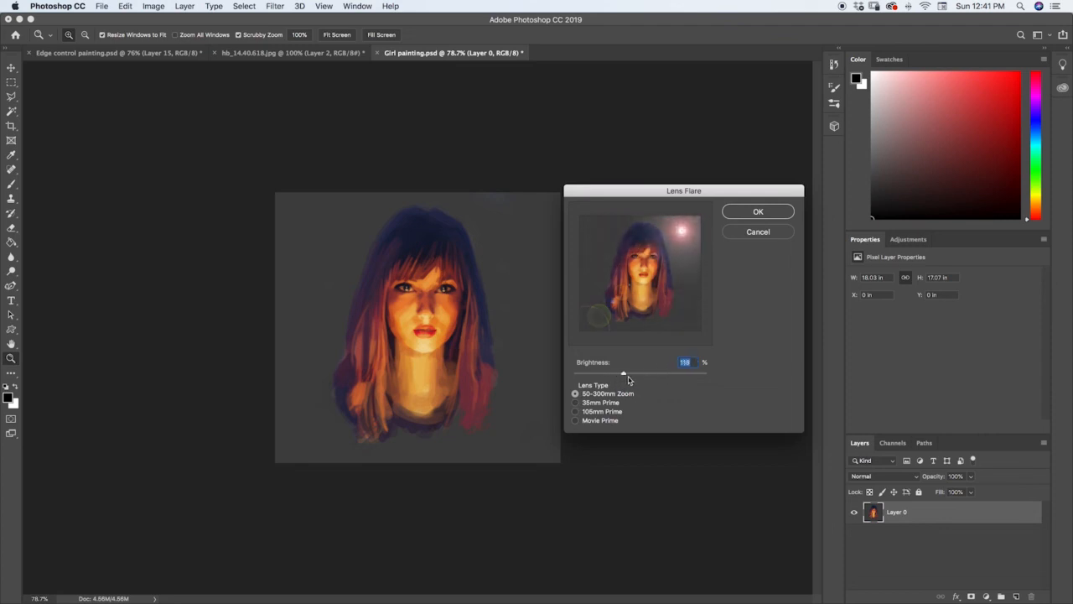
{"action": "left_click", "coordinate": [758, 211]}
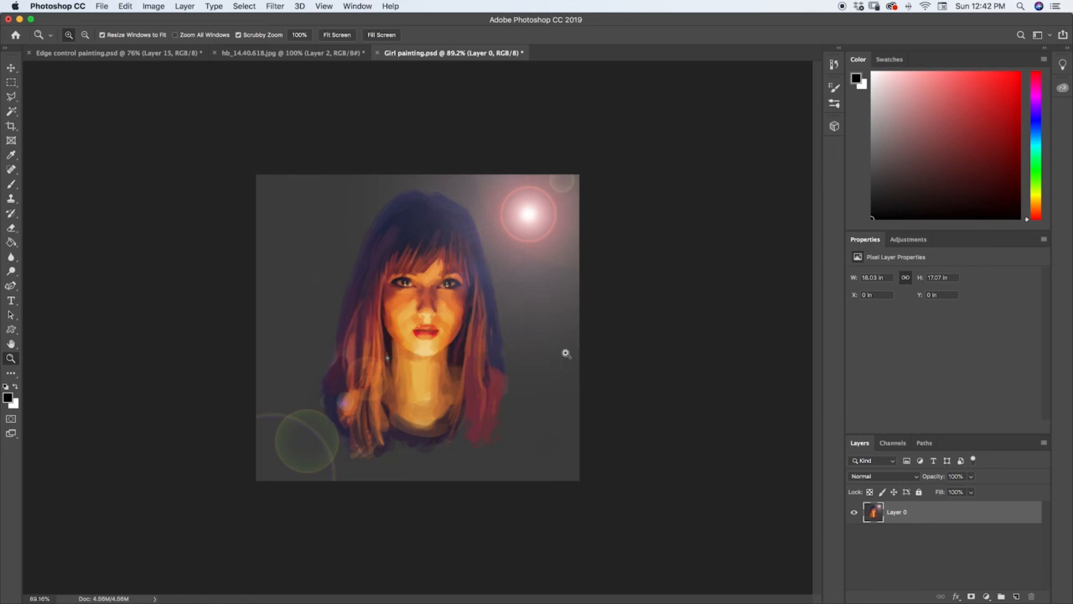
{"action": "mouse_move", "coordinate": [572, 352]}
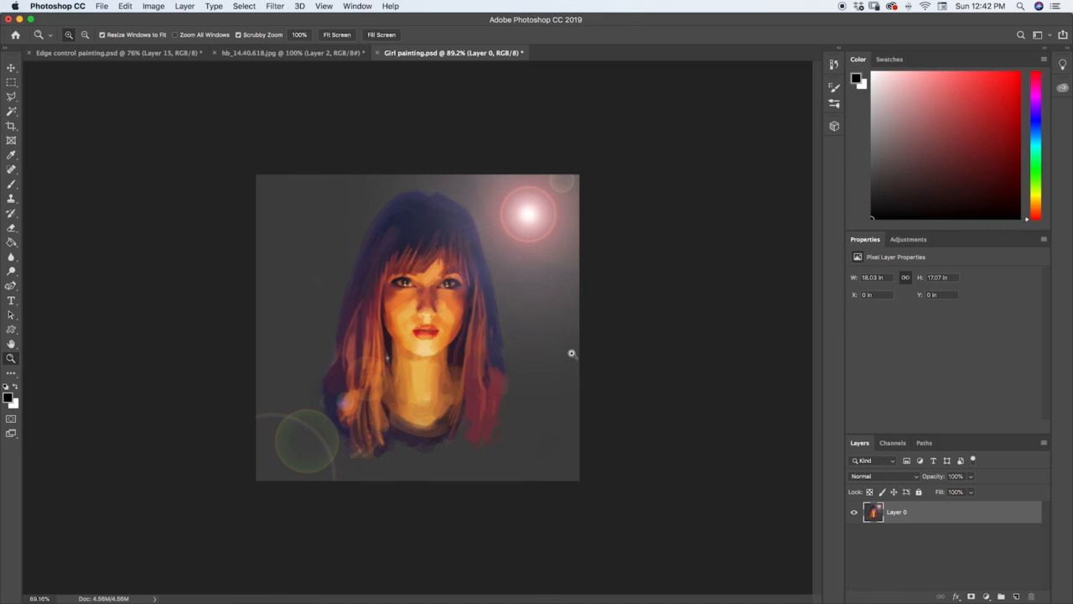